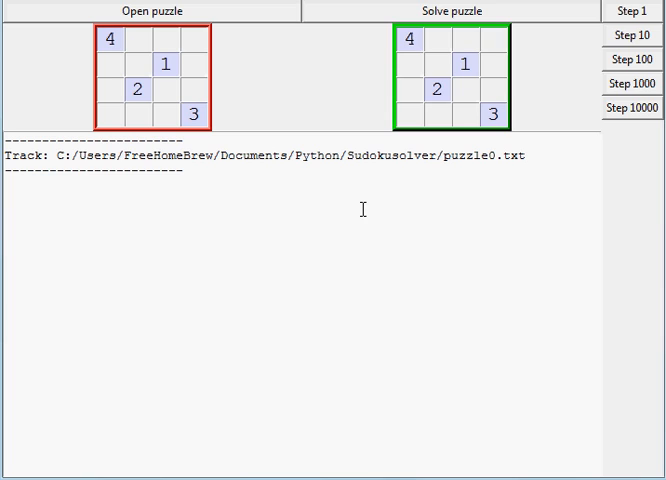
{"action": "mouse_move", "coordinate": [108, 65]}
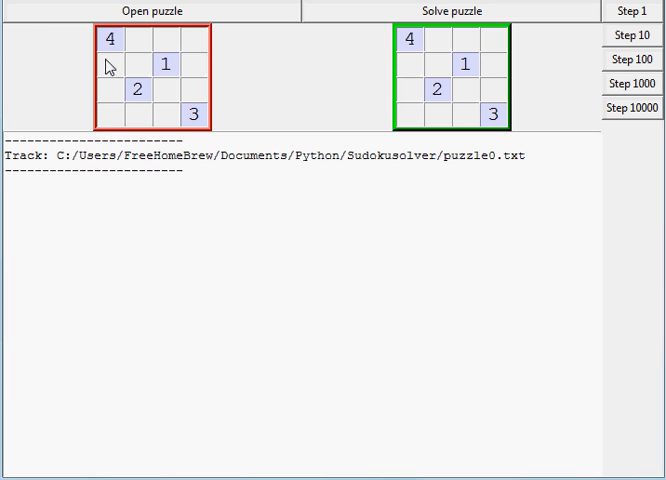
{"action": "mouse_move", "coordinate": [250, 86]}
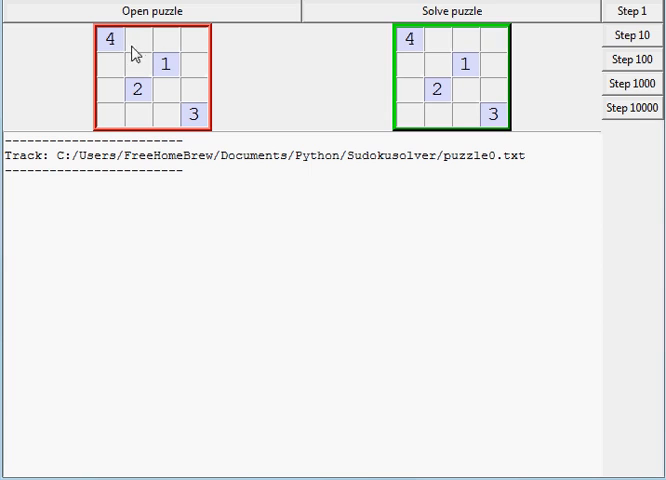
{"action": "mouse_move", "coordinate": [204, 46]}
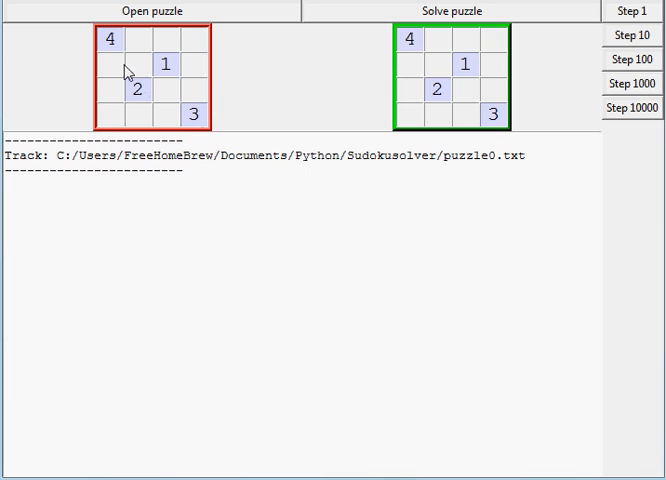
{"action": "mouse_move", "coordinate": [189, 45]}
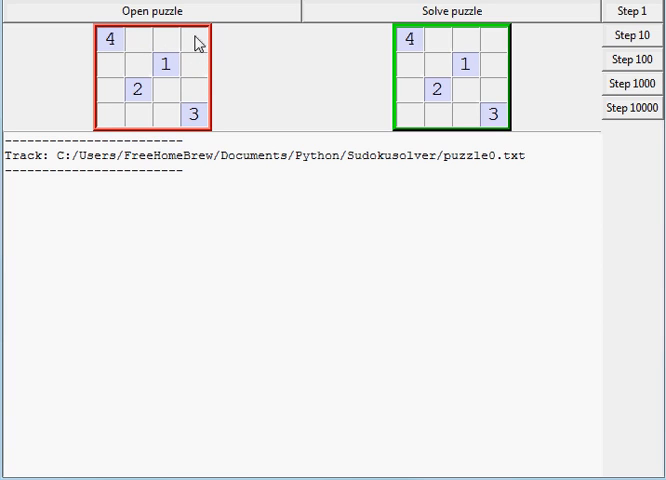
{"action": "mouse_move", "coordinate": [148, 47]}
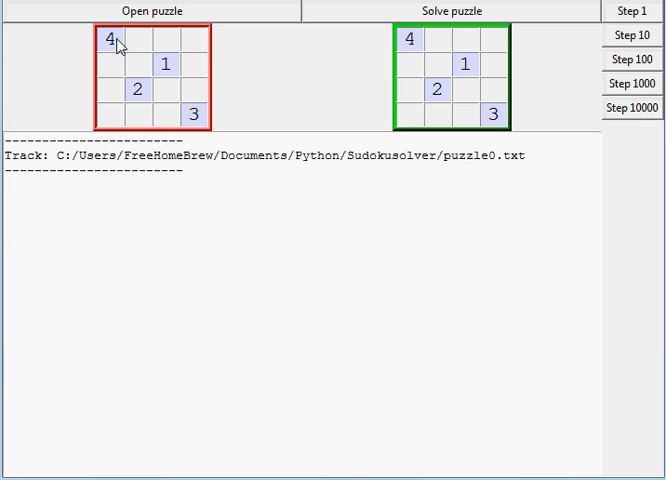
{"action": "mouse_move", "coordinate": [160, 50]}
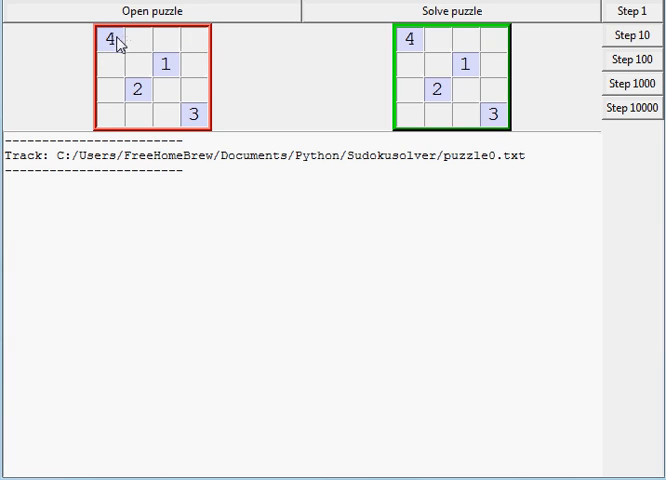
{"action": "mouse_move", "coordinate": [152, 44]}
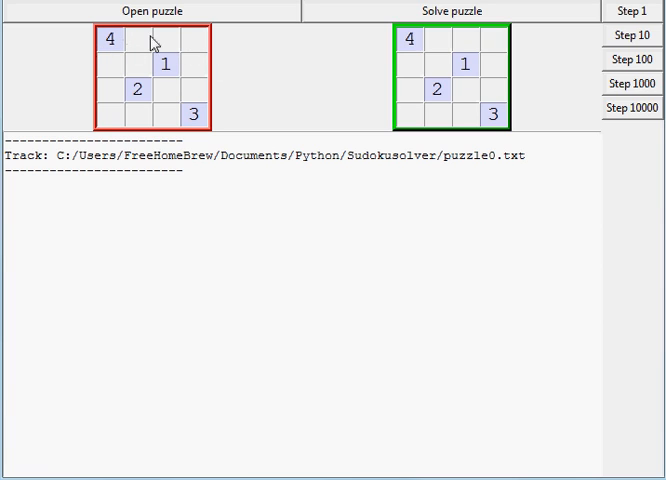
{"action": "mouse_move", "coordinate": [190, 135]}
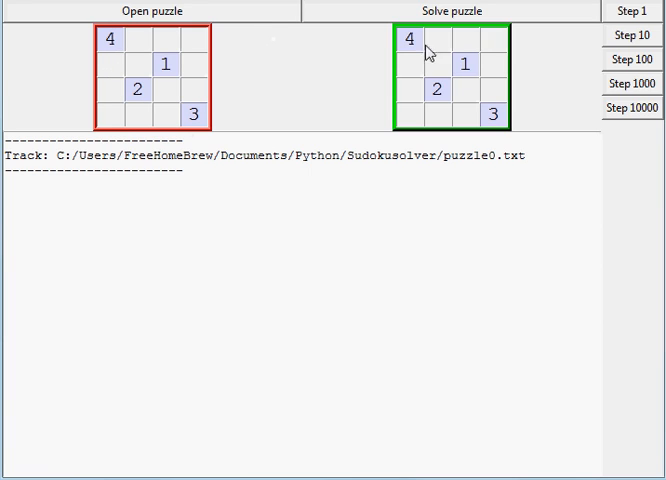
{"action": "mouse_move", "coordinate": [513, 98]}
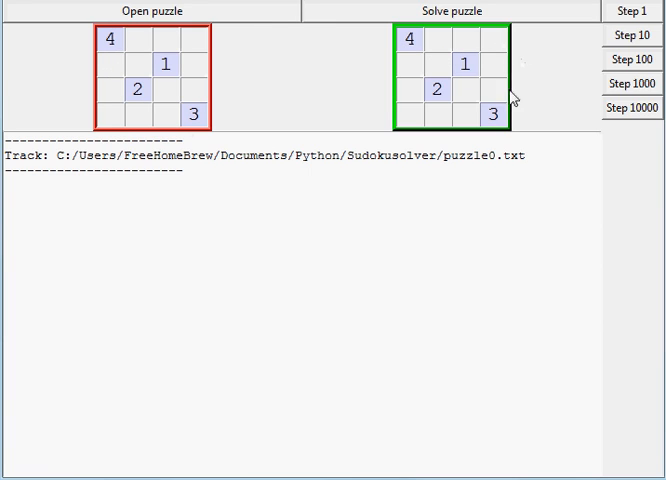
{"action": "mouse_move", "coordinate": [262, 47]}
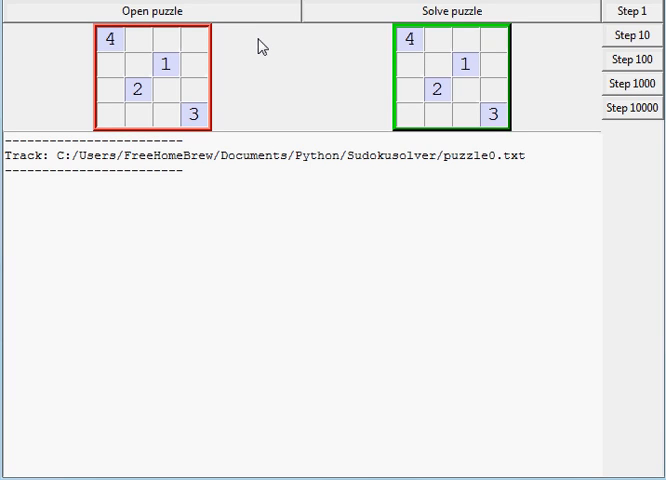
{"action": "mouse_move", "coordinate": [262, 46]}
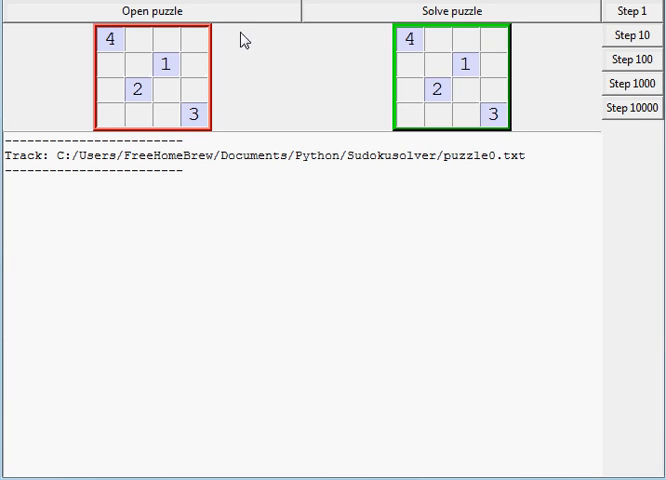
{"action": "mouse_move", "coordinate": [112, 48]}
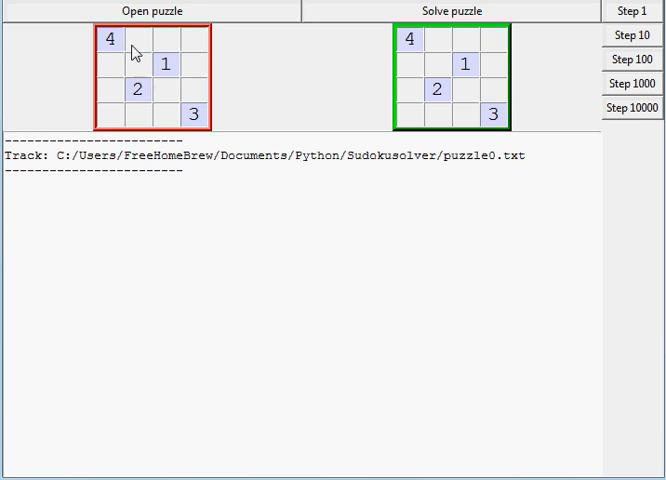
{"action": "mouse_move", "coordinate": [180, 37]}
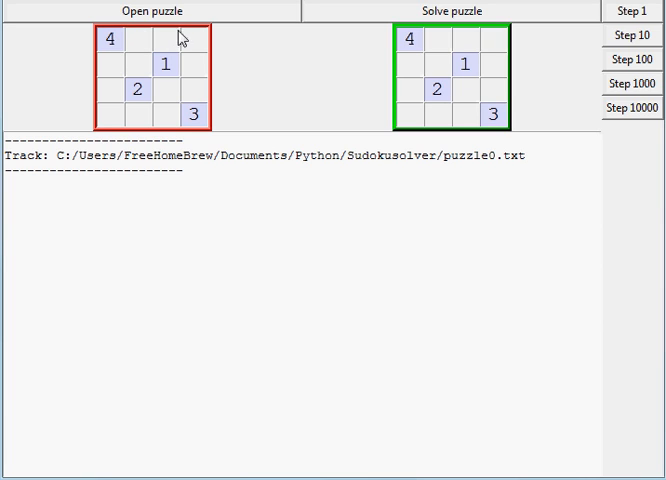
{"action": "mouse_move", "coordinate": [125, 57]}
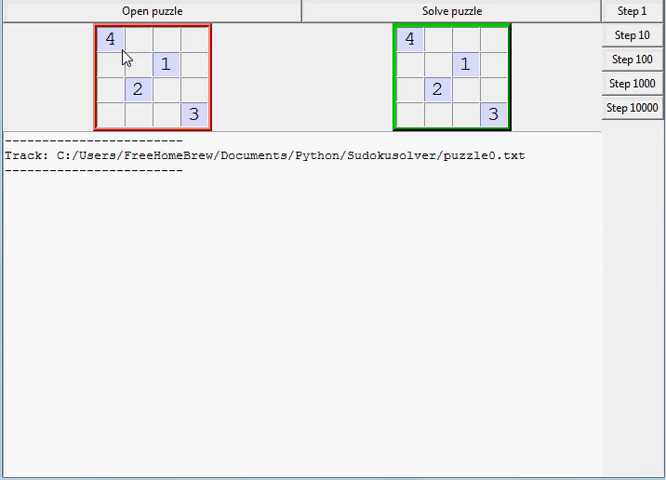
{"action": "mouse_move", "coordinate": [130, 46]}
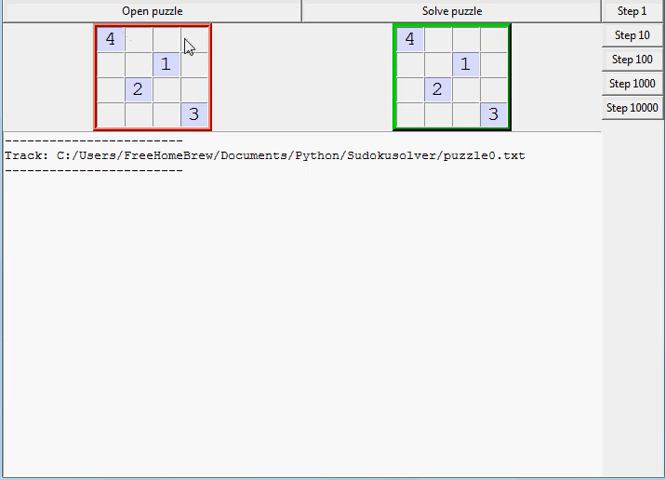
{"action": "mouse_move", "coordinate": [108, 84]}
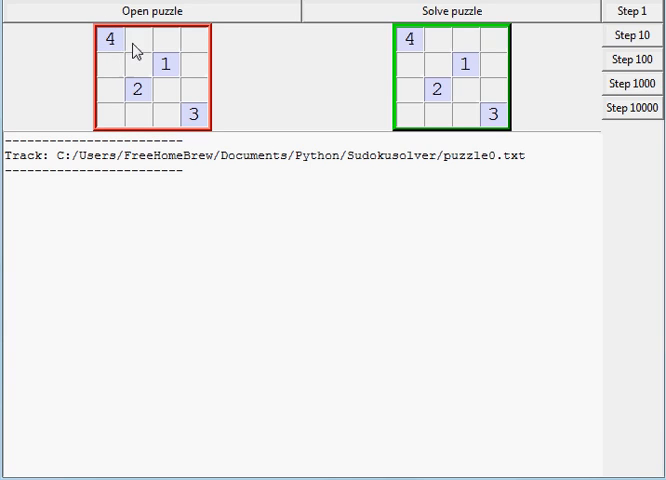
{"action": "mouse_move", "coordinate": [128, 46]}
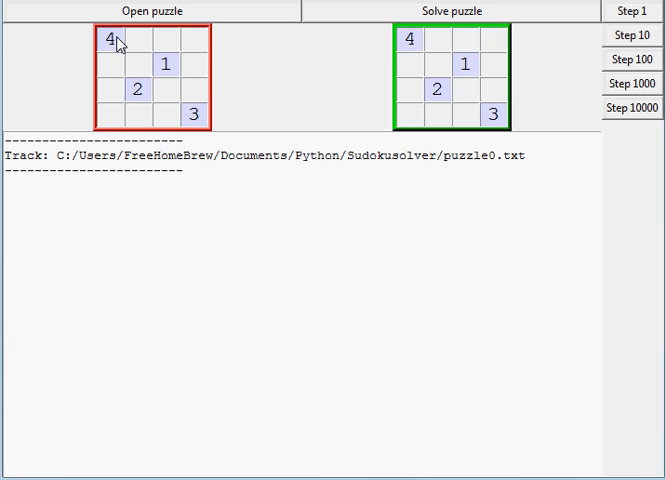
{"action": "mouse_move", "coordinate": [197, 47]}
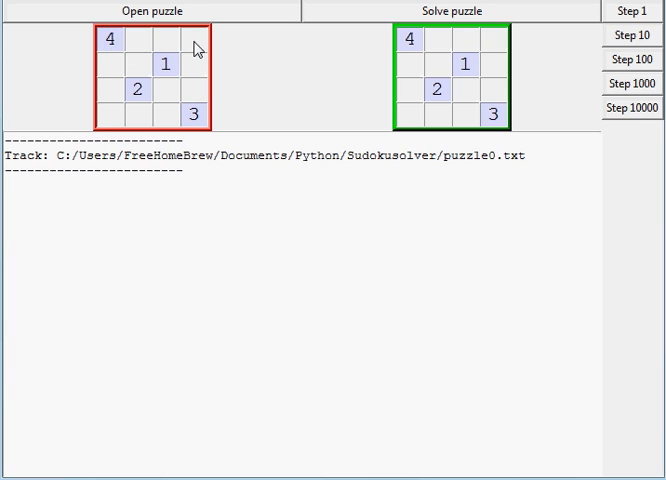
{"action": "mouse_move", "coordinate": [200, 136]}
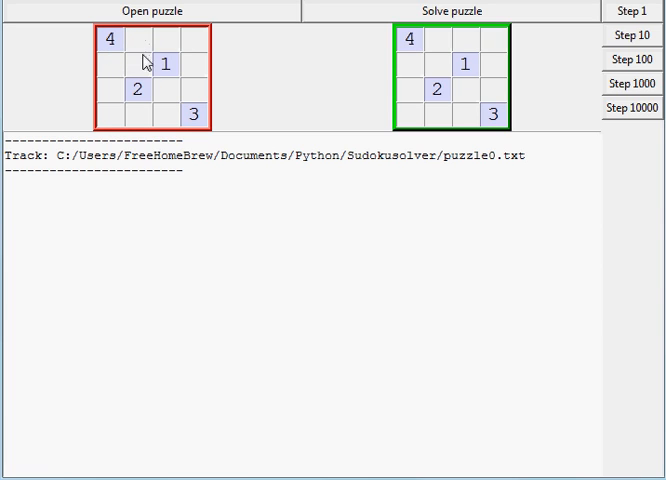
{"action": "mouse_move", "coordinate": [108, 70]}
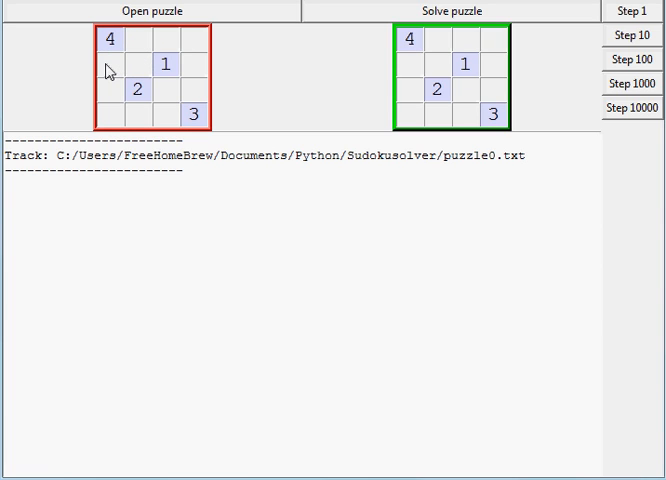
{"action": "mouse_move", "coordinate": [127, 47]}
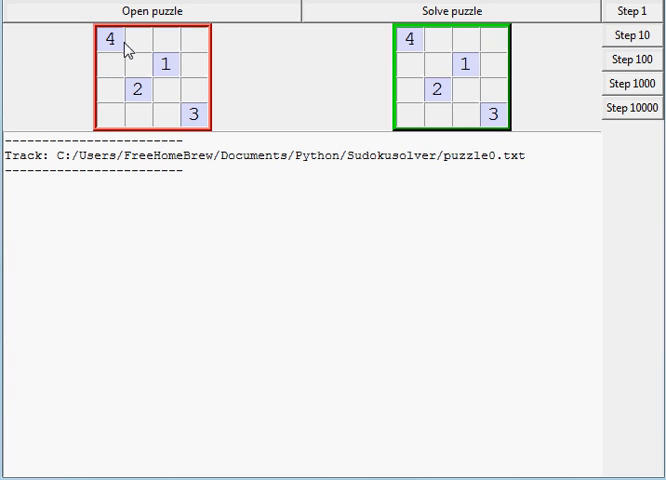
{"action": "mouse_move", "coordinate": [113, 49]}
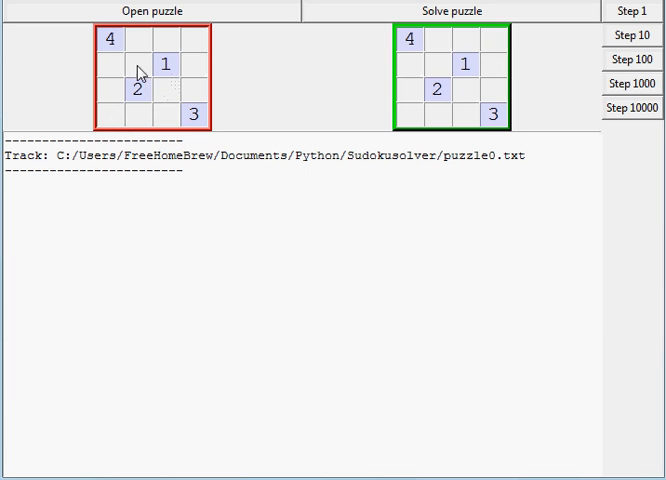
{"action": "mouse_move", "coordinate": [222, 97]}
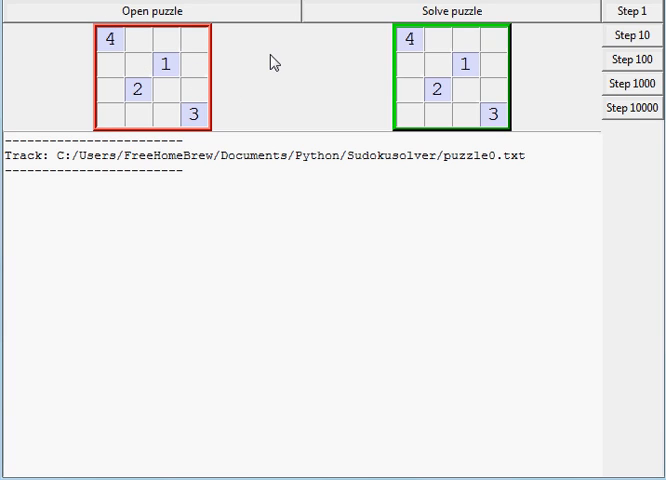
{"action": "mouse_move", "coordinate": [210, 43]}
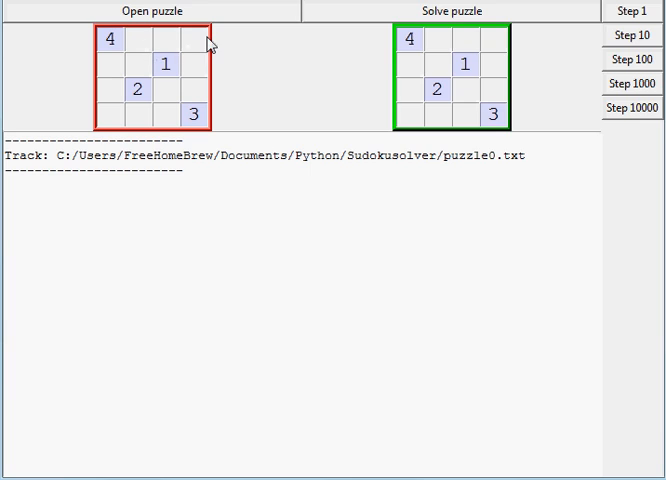
{"action": "mouse_move", "coordinate": [227, 54]}
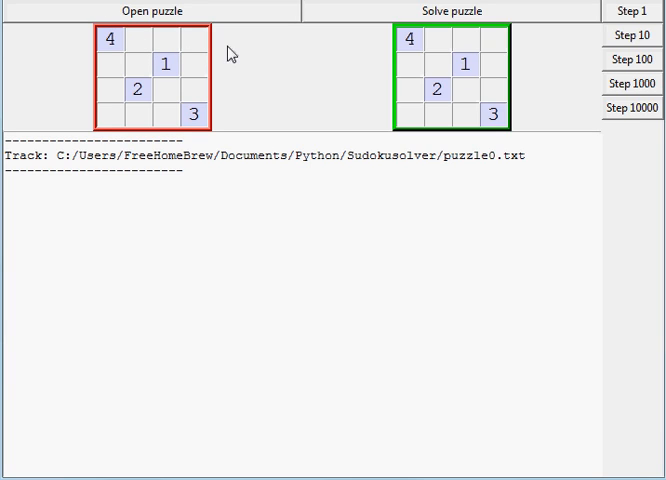
{"action": "mouse_move", "coordinate": [227, 54]}
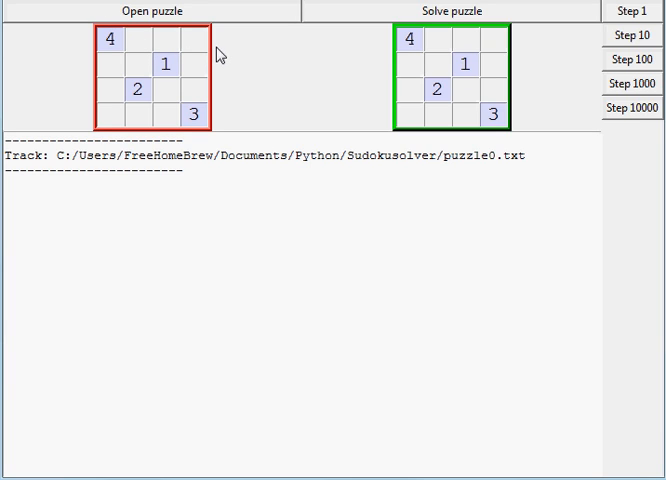
{"action": "mouse_move", "coordinate": [198, 113]}
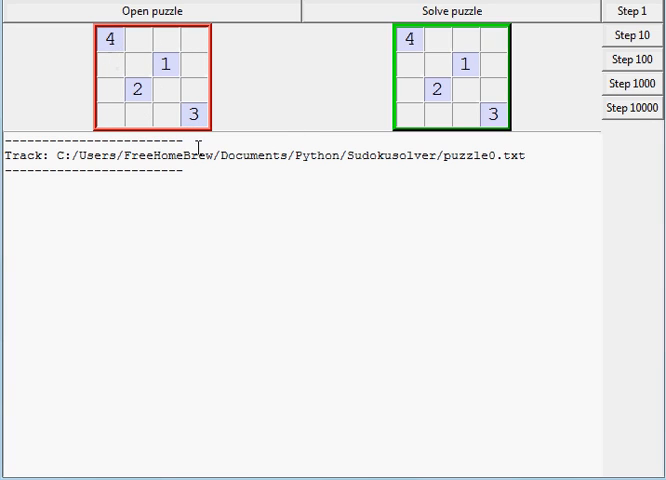
{"action": "mouse_move", "coordinate": [175, 66]}
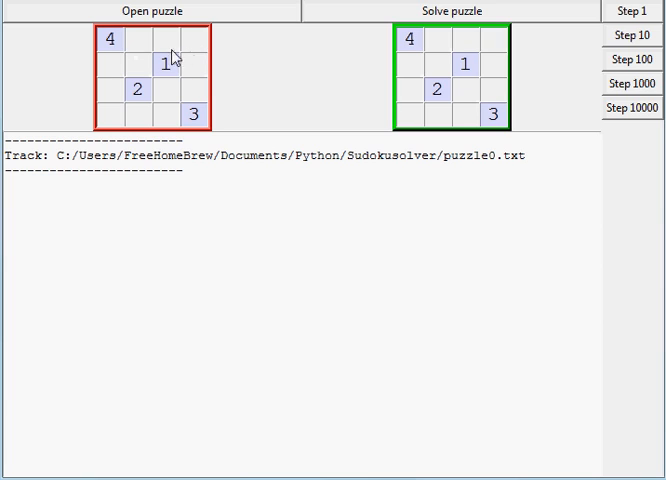
{"action": "mouse_move", "coordinate": [178, 59]}
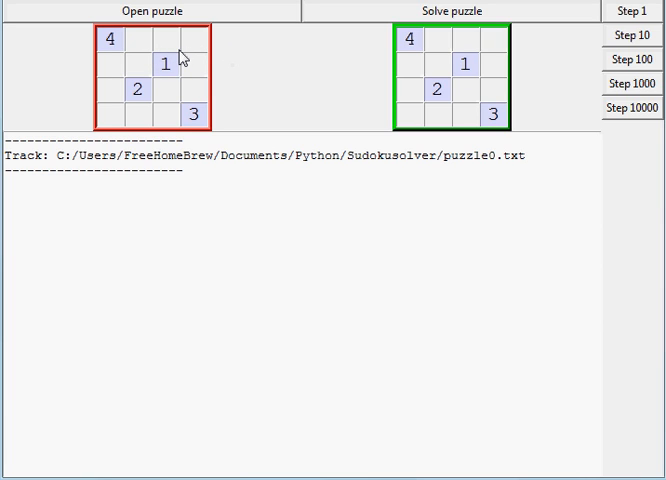
{"action": "mouse_move", "coordinate": [148, 42]}
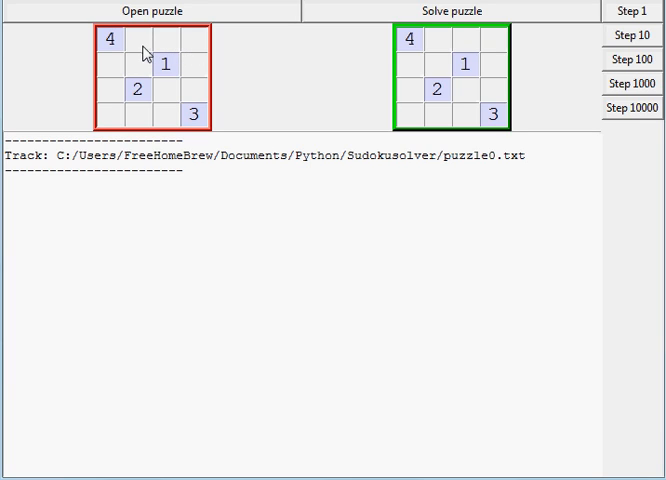
{"action": "mouse_move", "coordinate": [141, 52]}
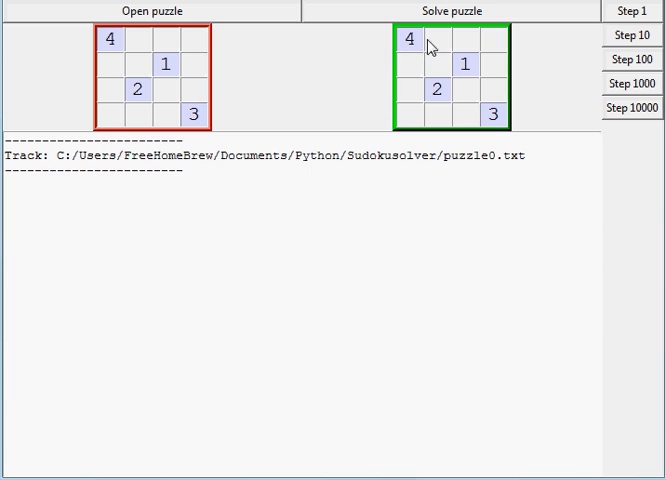
{"action": "mouse_move", "coordinate": [428, 48]}
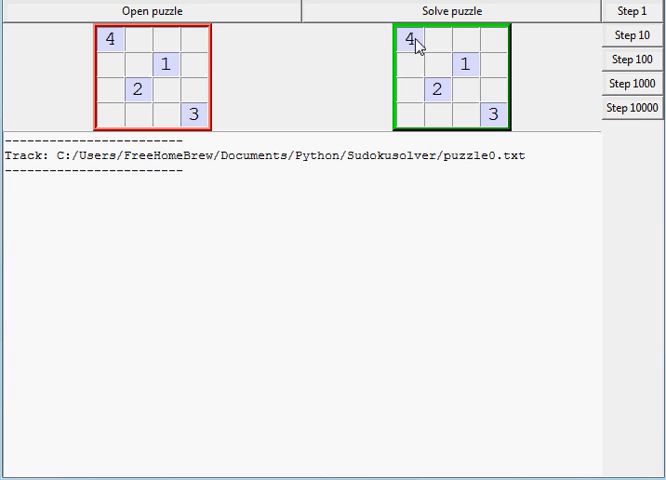
{"action": "mouse_move", "coordinate": [415, 48]}
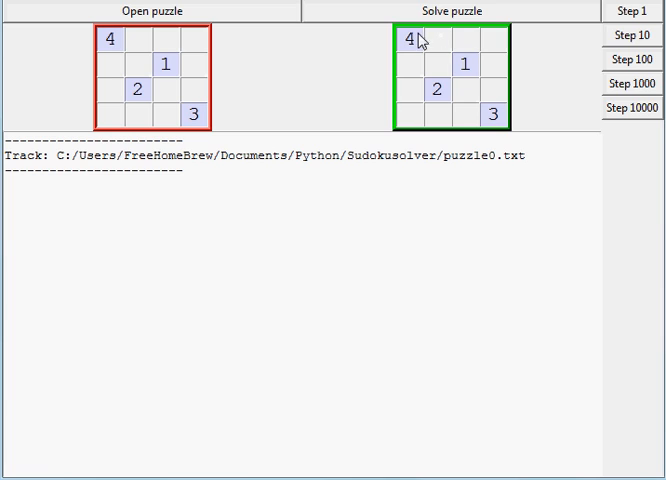
{"action": "mouse_move", "coordinate": [444, 49]}
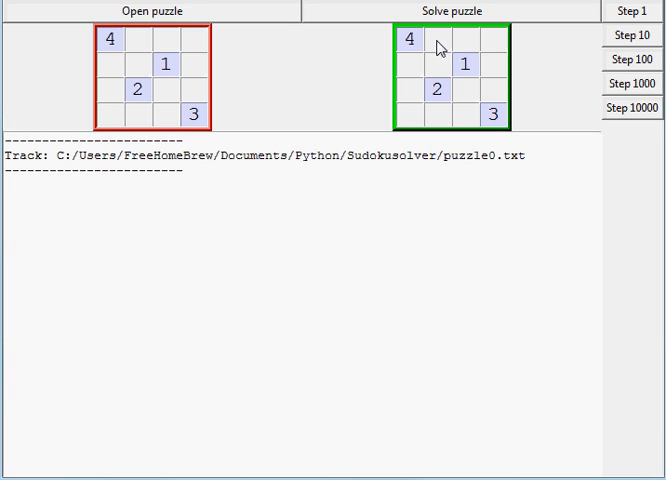
{"action": "mouse_move", "coordinate": [414, 47]}
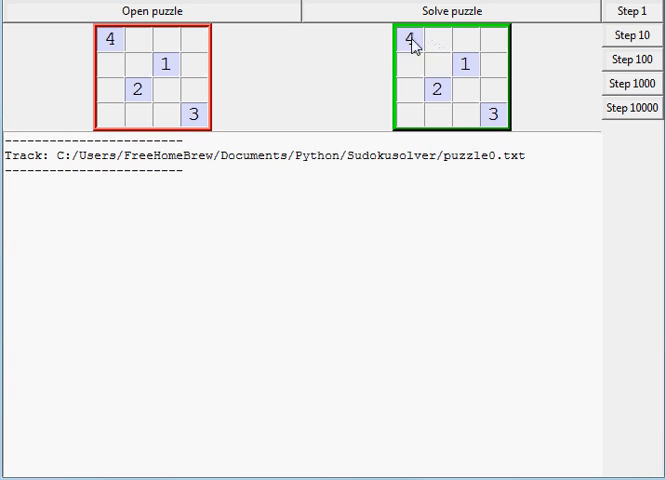
{"action": "mouse_move", "coordinate": [440, 45]}
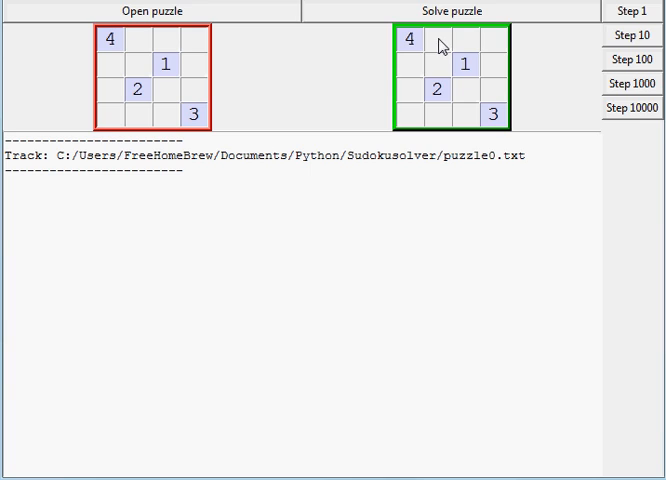
{"action": "mouse_move", "coordinate": [472, 46]}
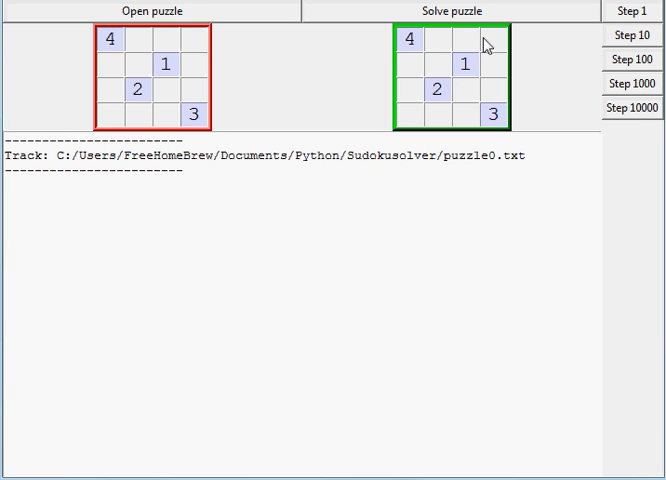
{"action": "mouse_move", "coordinate": [500, 68]}
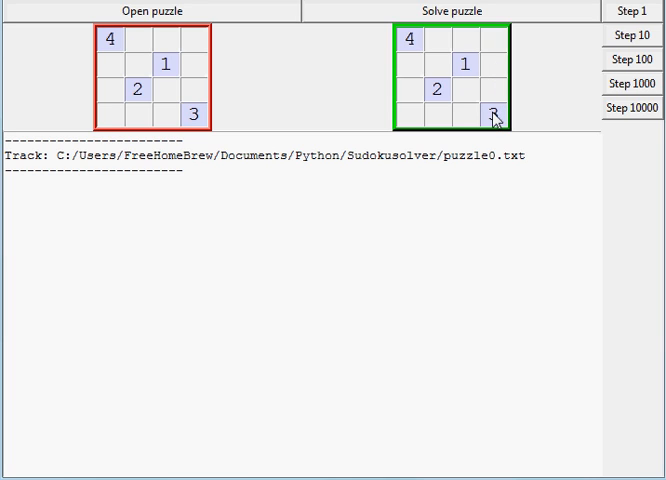
{"action": "mouse_move", "coordinate": [500, 78]}
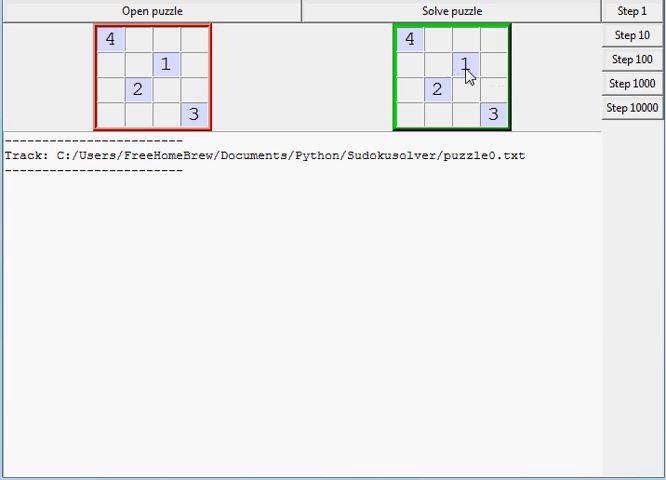
{"action": "mouse_move", "coordinate": [446, 65]}
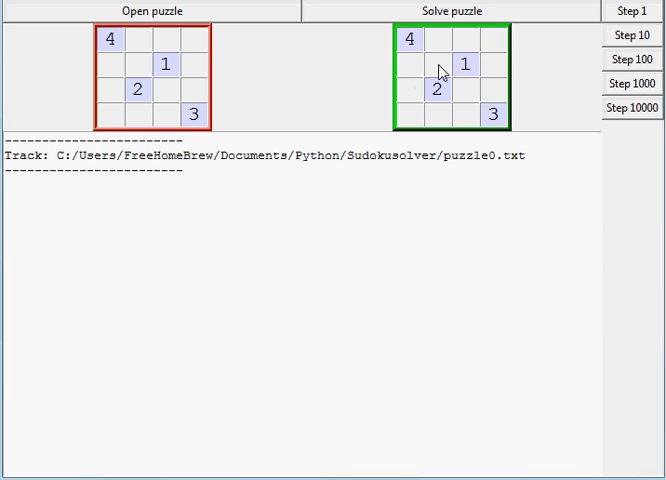
{"action": "mouse_move", "coordinate": [439, 67]}
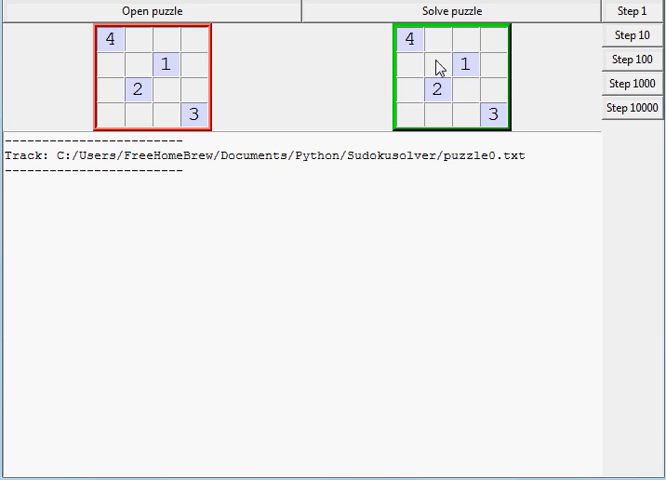
{"action": "mouse_move", "coordinate": [442, 70]}
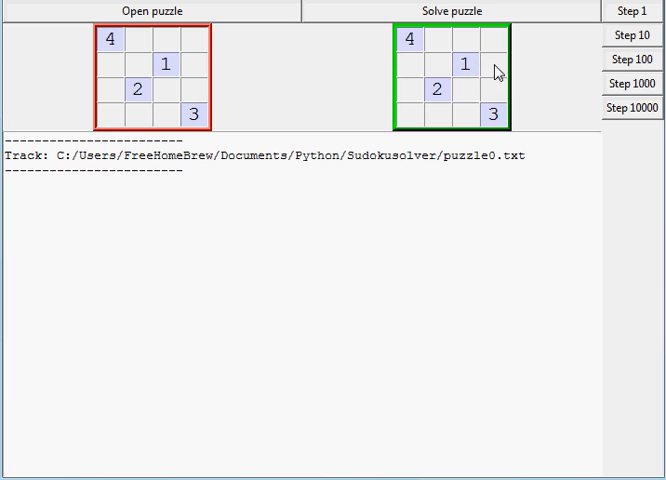
{"action": "mouse_move", "coordinate": [490, 72]}
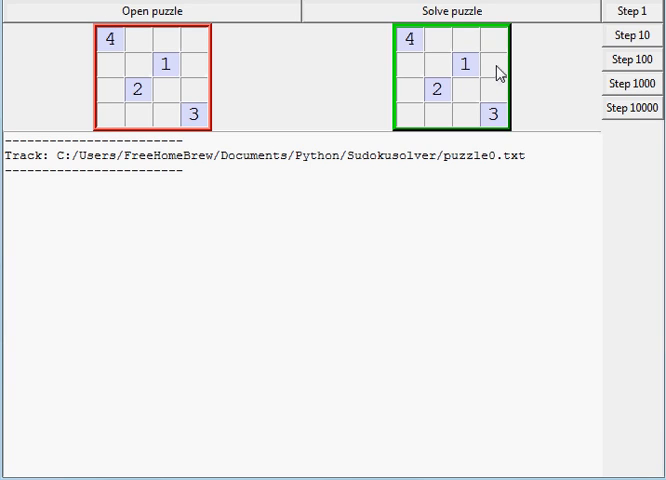
{"action": "mouse_move", "coordinate": [420, 97]}
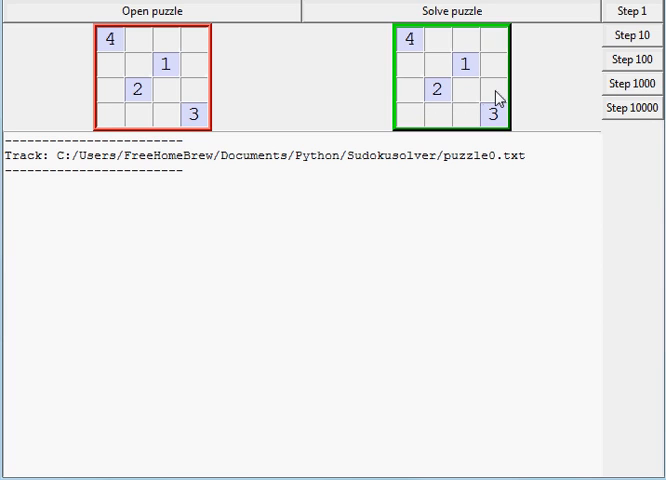
{"action": "mouse_move", "coordinate": [457, 109]}
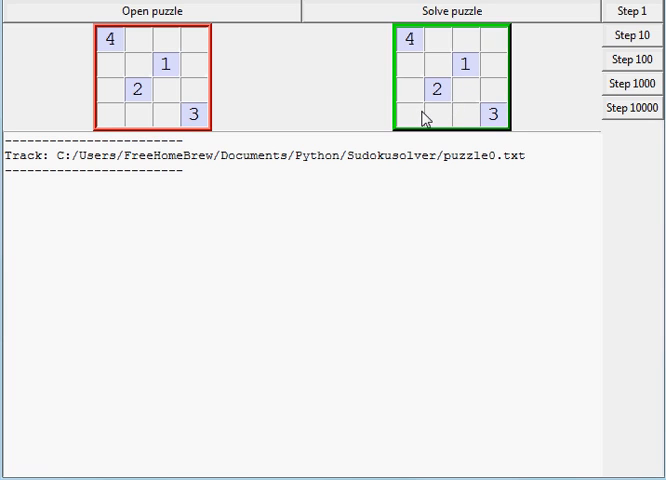
{"action": "mouse_move", "coordinate": [442, 37]}
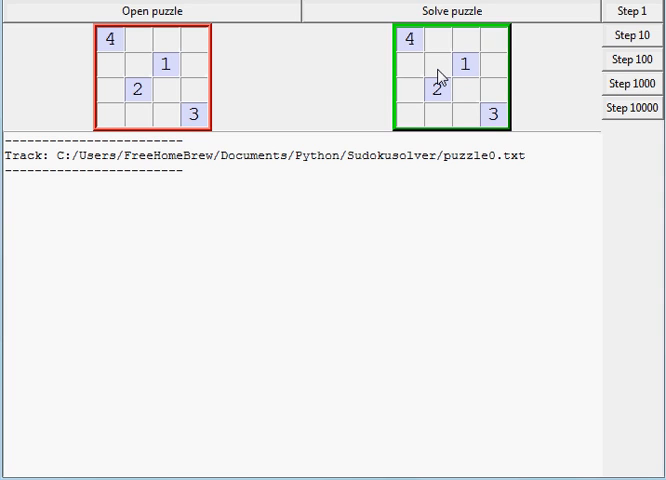
{"action": "mouse_move", "coordinate": [477, 45]}
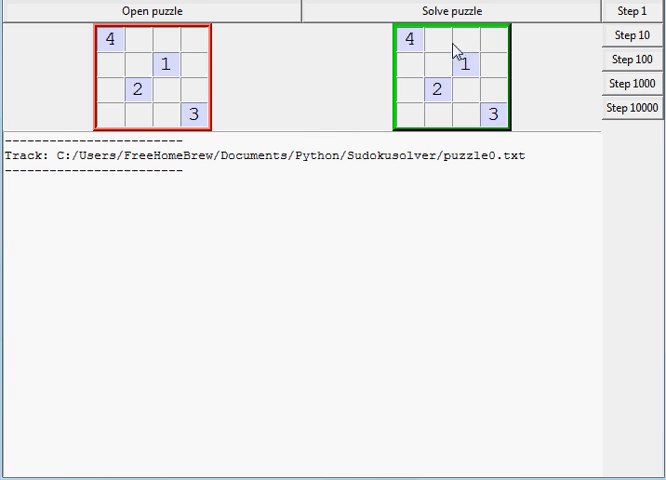
{"action": "mouse_move", "coordinate": [152, 330]}
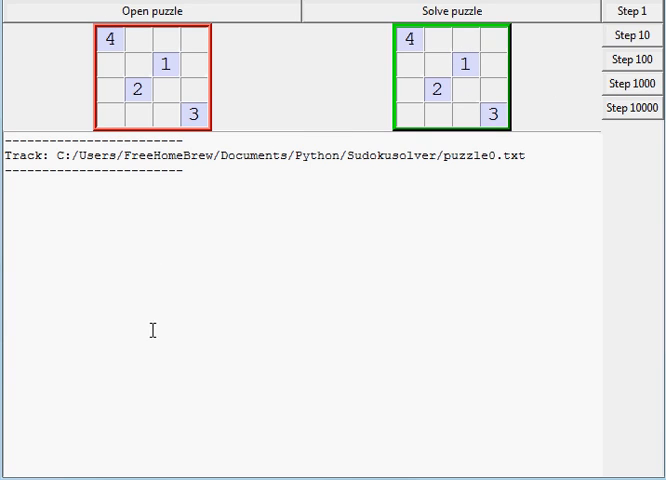
{"action": "mouse_move", "coordinate": [192, 221]}
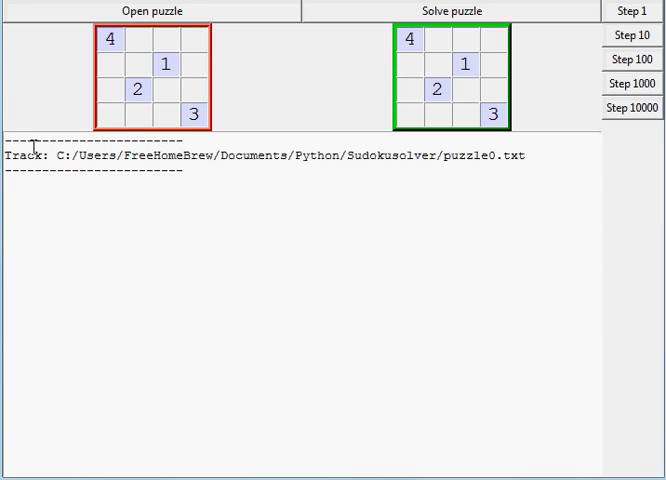
{"action": "mouse_move", "coordinate": [146, 271]}
{"action": "type", "text": "1"}
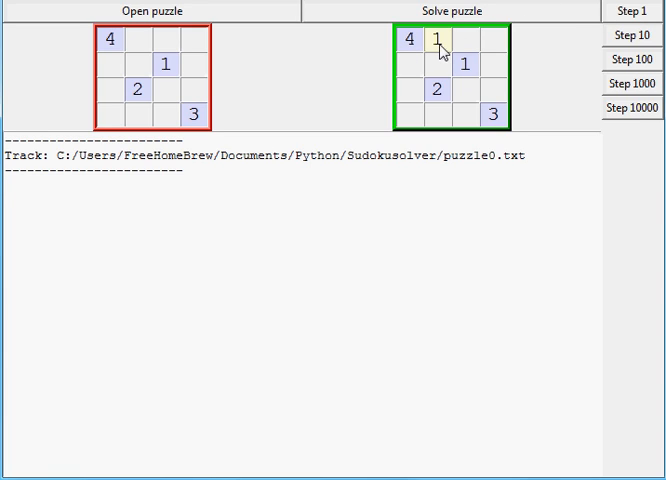
{"action": "mouse_move", "coordinate": [441, 53]}
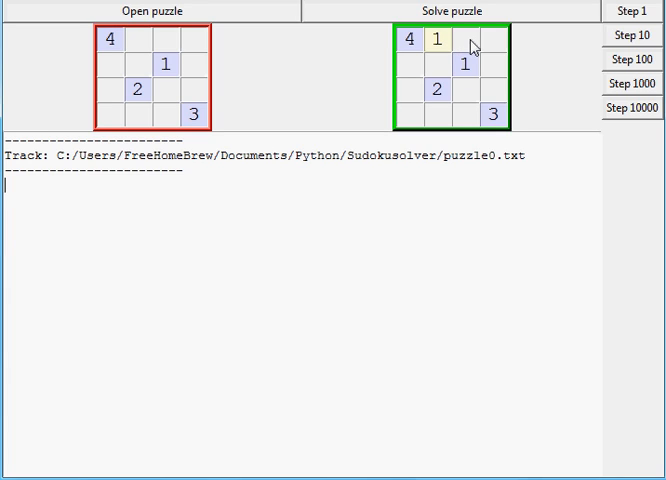
{"action": "mouse_move", "coordinate": [617, 22]}
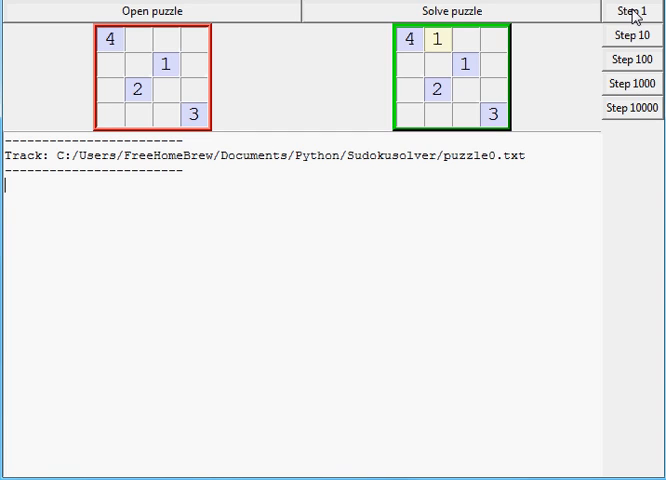
Step: Step the solver once to try 1 in the third top-row cell, then highlight the iteration 1 log entry
{"action": "left_click", "coordinate": [633, 11]}
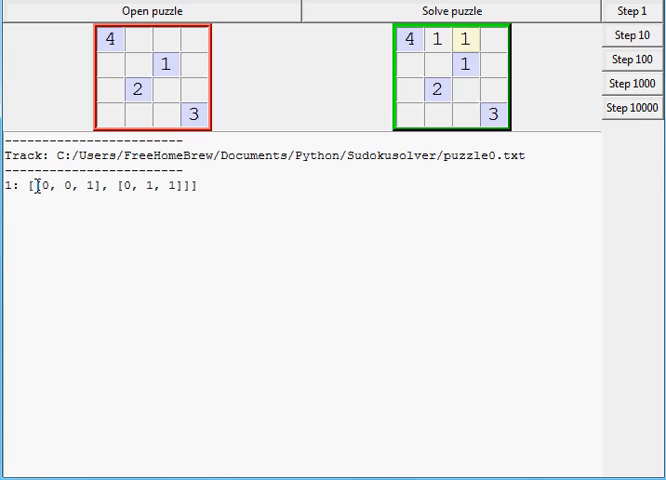
{"action": "double_click", "coordinate": [48, 189]}
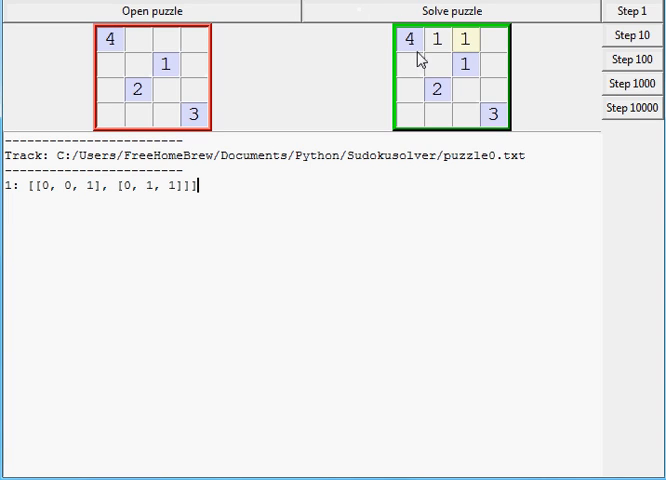
{"action": "mouse_move", "coordinate": [417, 55]}
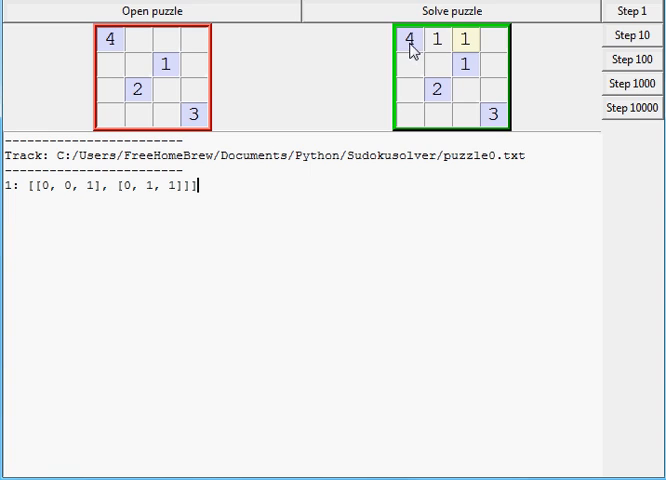
{"action": "mouse_move", "coordinate": [346, 113]}
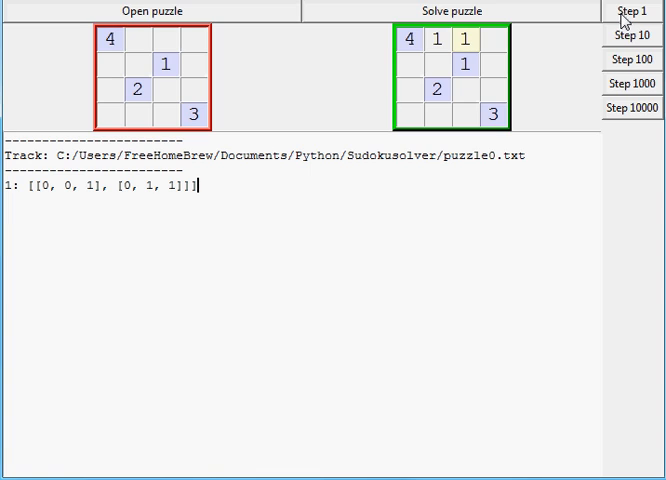
Step: Step the solver so the top row reads 4 1 2 1, then highlight the iteration 3 log text
{"action": "left_click", "coordinate": [626, 11]}
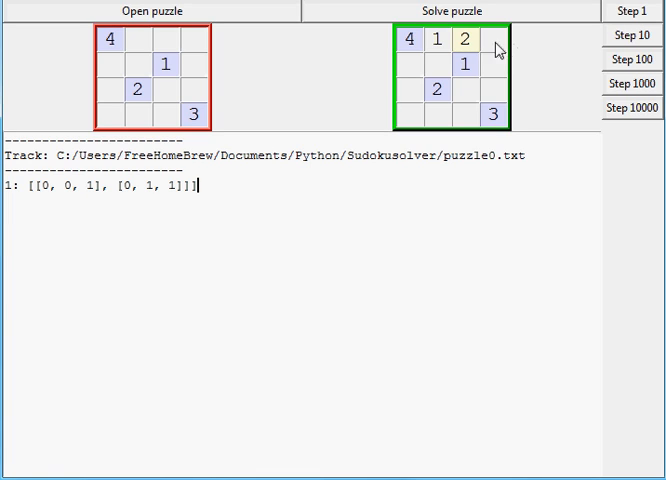
{"action": "mouse_move", "coordinate": [478, 52]}
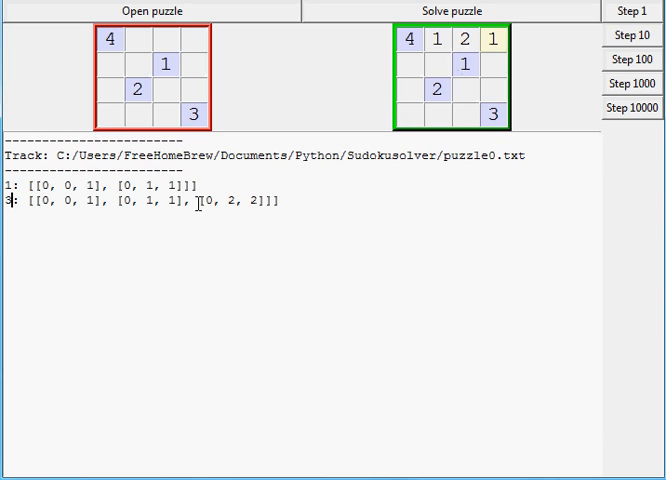
{"action": "double_click", "coordinate": [202, 201]}
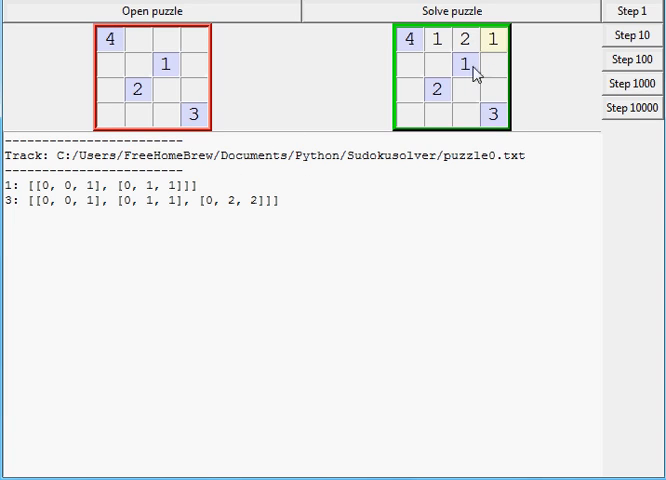
Step: Step twice so the solver backtracks the third top-row cell to 3, logging iteration 8
{"action": "left_click", "coordinate": [647, 11]}
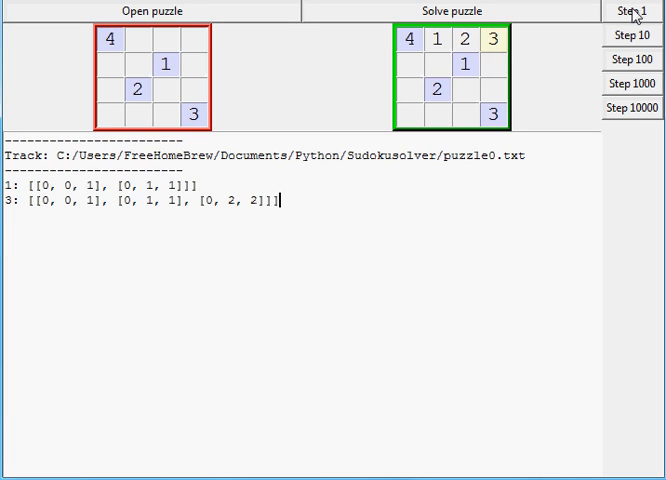
{"action": "left_click", "coordinate": [625, 11]}
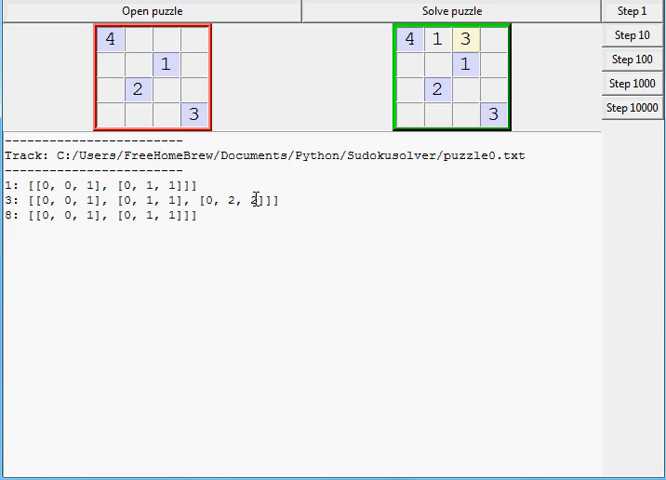
Step: Highlight part of the iteration 3 entry in the solver log
{"action": "double_click", "coordinate": [202, 199]}
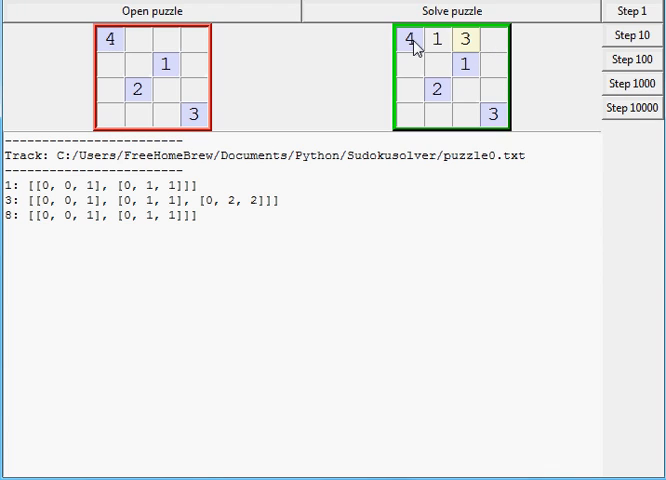
{"action": "mouse_move", "coordinate": [481, 53]}
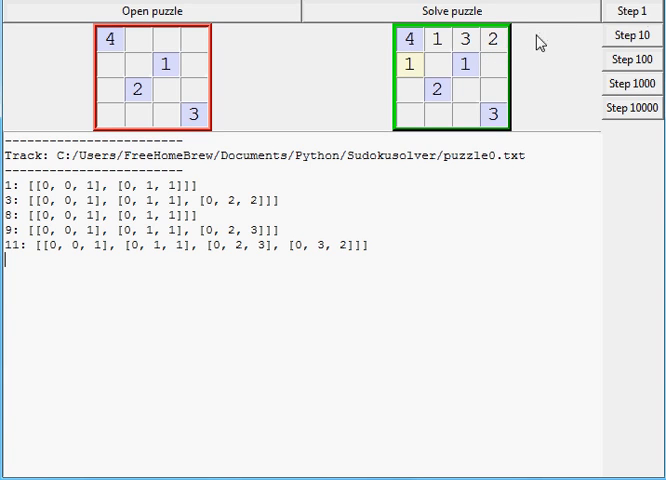
{"action": "mouse_move", "coordinate": [475, 58]}
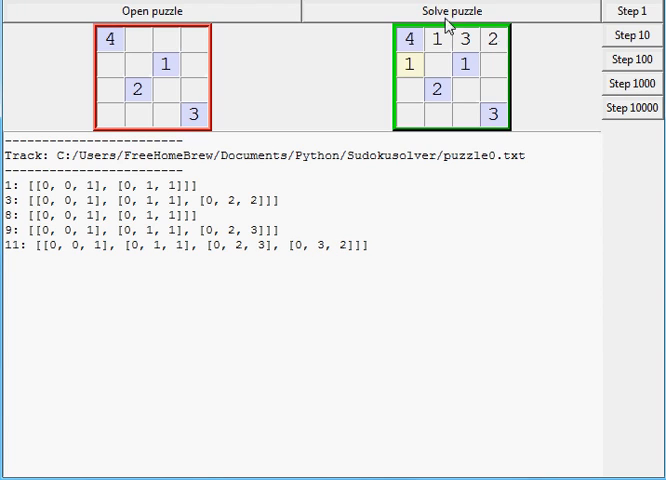
{"action": "mouse_move", "coordinate": [386, 57]}
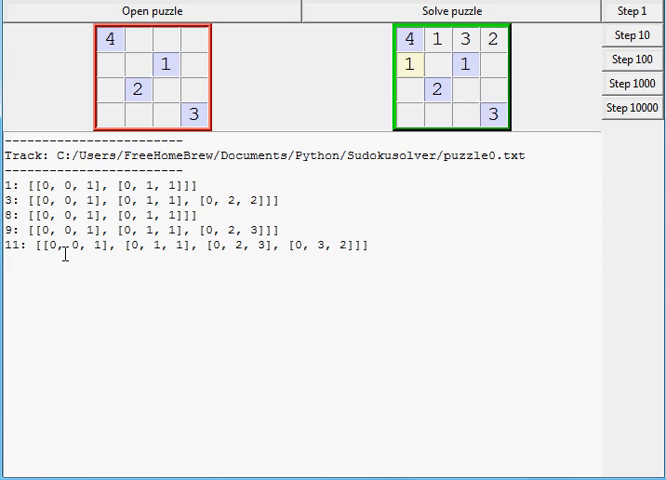
{"action": "mouse_move", "coordinate": [510, 45]}
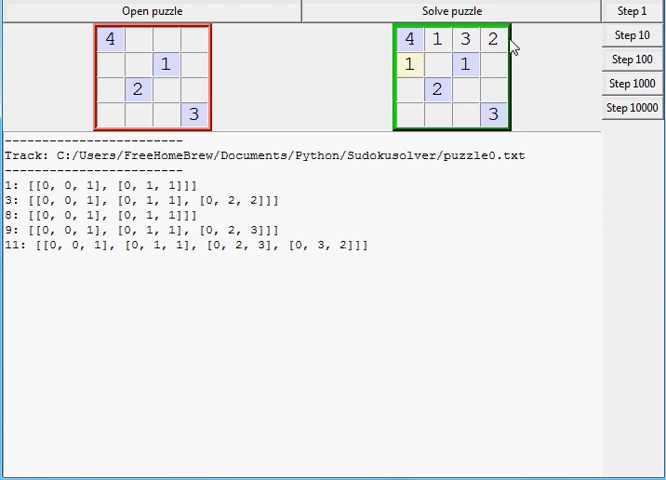
Step: Step four times until the second row starts 2 3 1, then highlight a coordinate in iteration 13's log line
{"action": "left_click", "coordinate": [637, 11]}
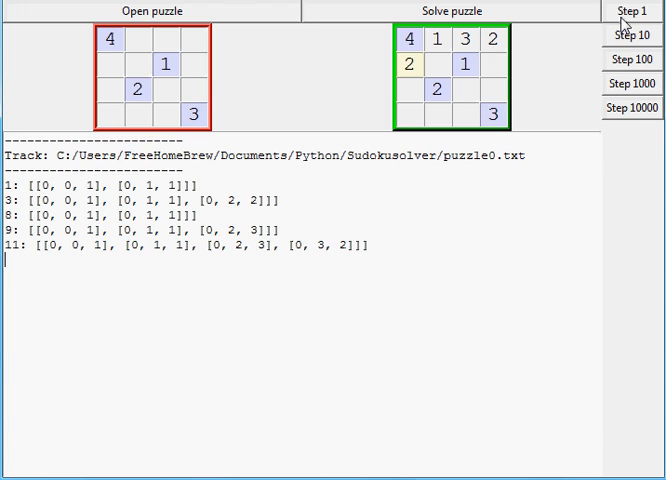
{"action": "left_click", "coordinate": [626, 12]}
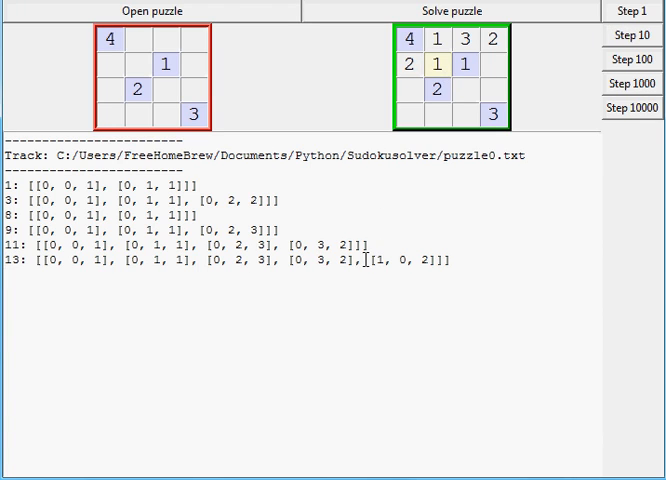
{"action": "left_click", "coordinate": [636, 11]}
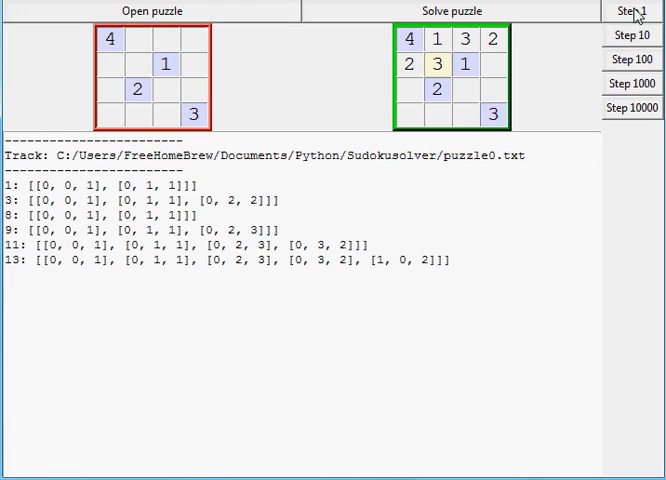
{"action": "left_click", "coordinate": [637, 12]}
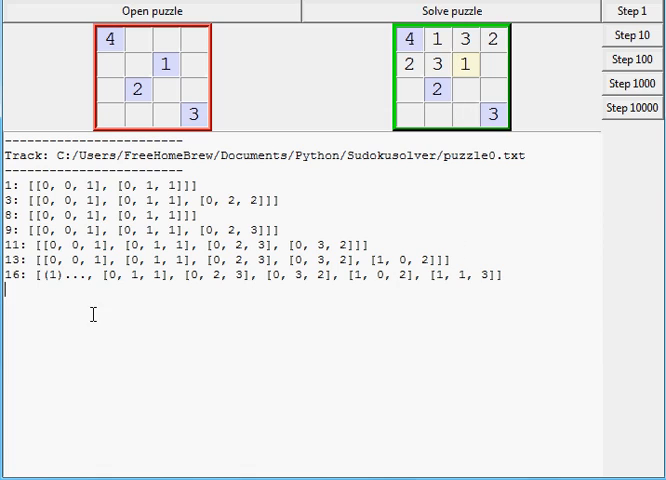
{"action": "double_click", "coordinate": [50, 276]}
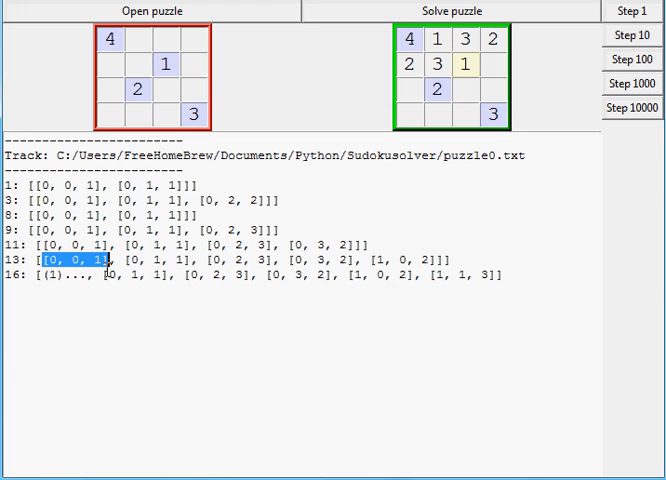
{"action": "mouse_move", "coordinate": [140, 303]}
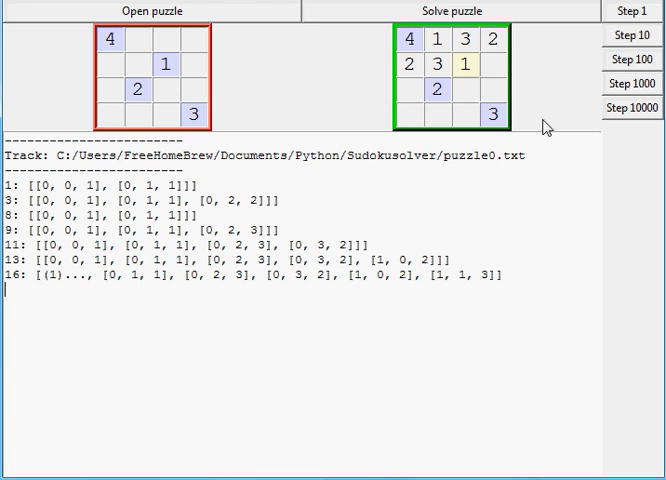
{"action": "mouse_move", "coordinate": [347, 267]}
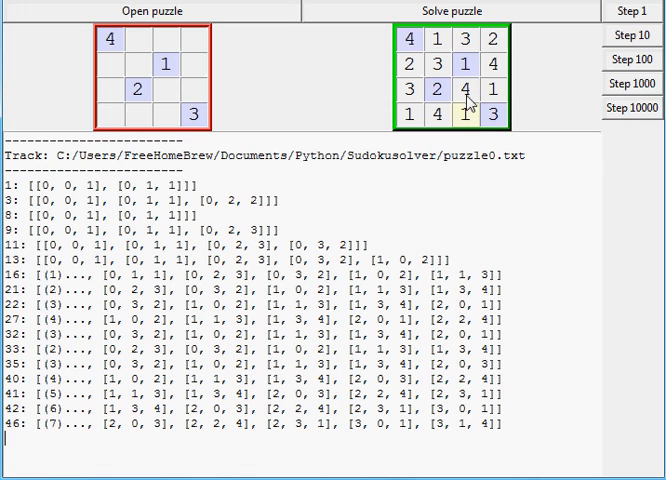
{"action": "mouse_move", "coordinate": [440, 58]}
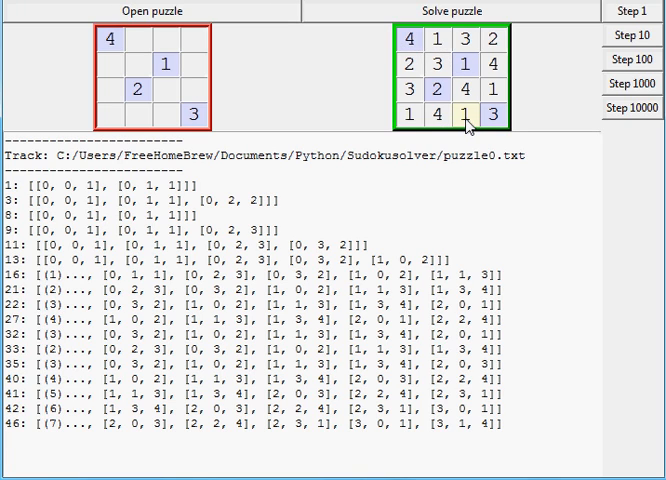
{"action": "mouse_move", "coordinate": [460, 118]}
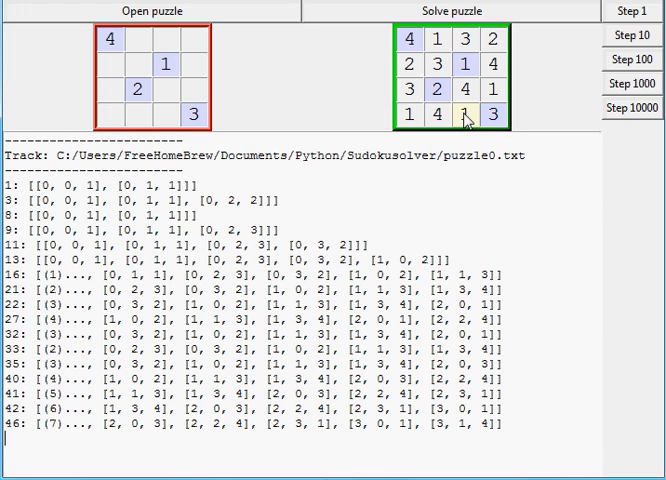
{"action": "mouse_move", "coordinate": [461, 118]}
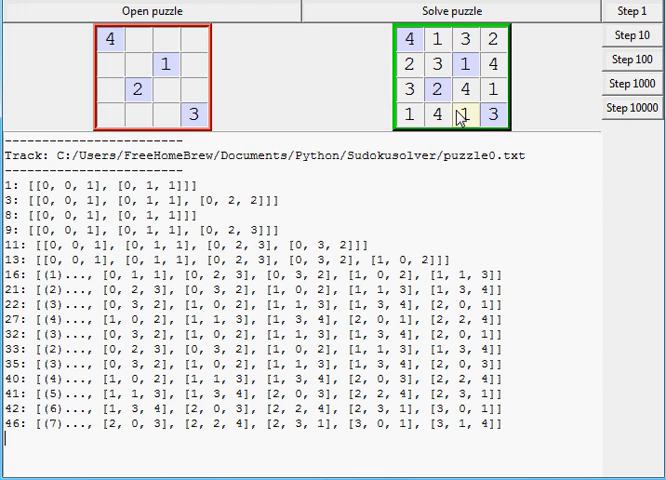
{"action": "mouse_move", "coordinate": [480, 120]}
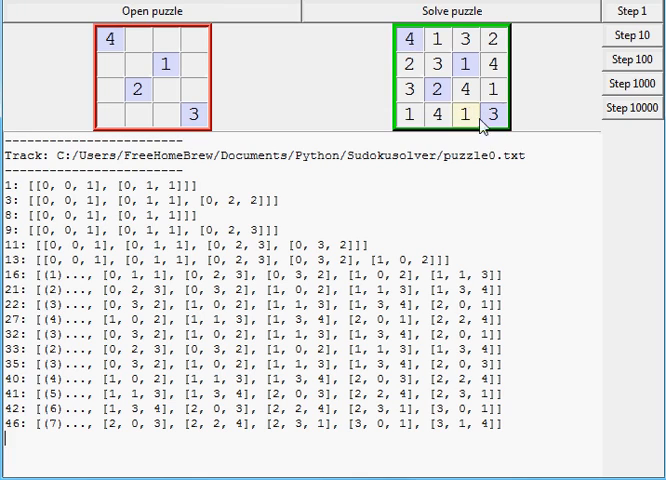
{"action": "mouse_move", "coordinate": [477, 123]}
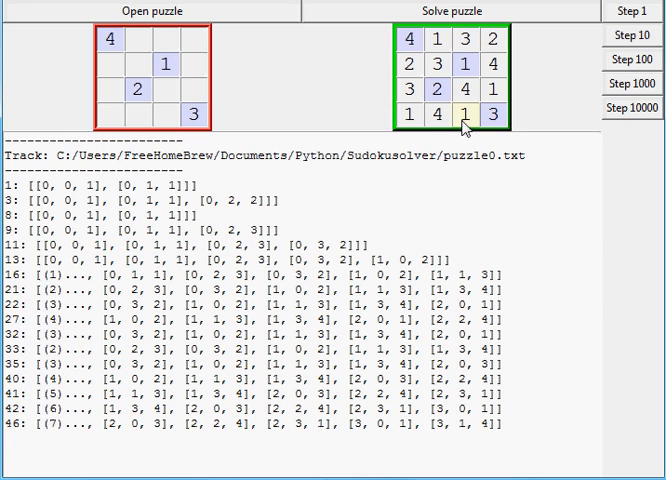
{"action": "mouse_move", "coordinate": [460, 118]}
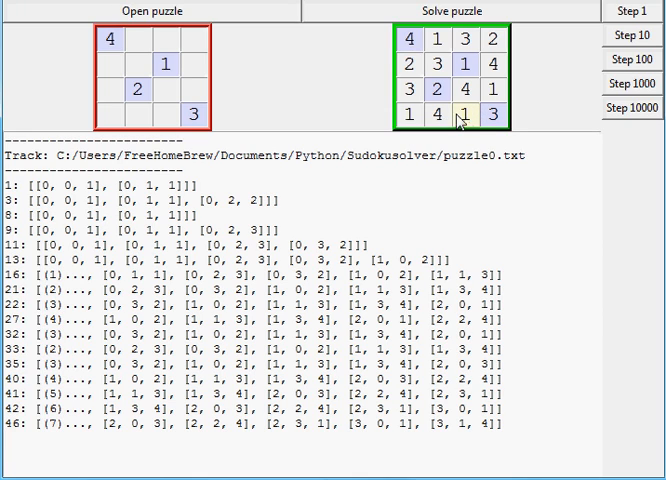
{"action": "mouse_move", "coordinate": [498, 122]}
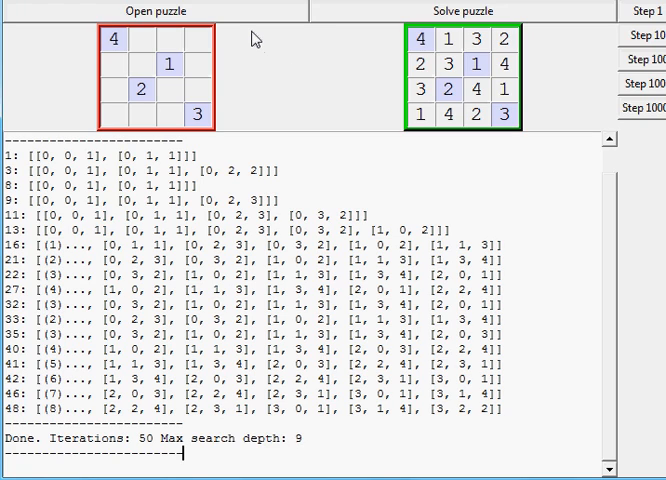
{"action": "mouse_move", "coordinate": [435, 55]}
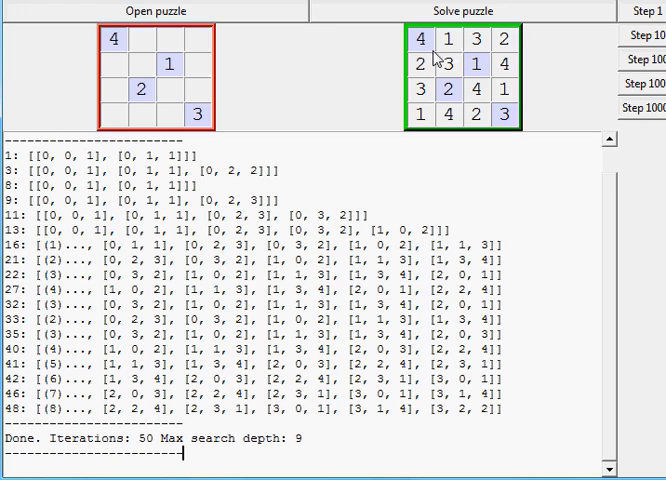
{"action": "mouse_move", "coordinate": [308, 54]}
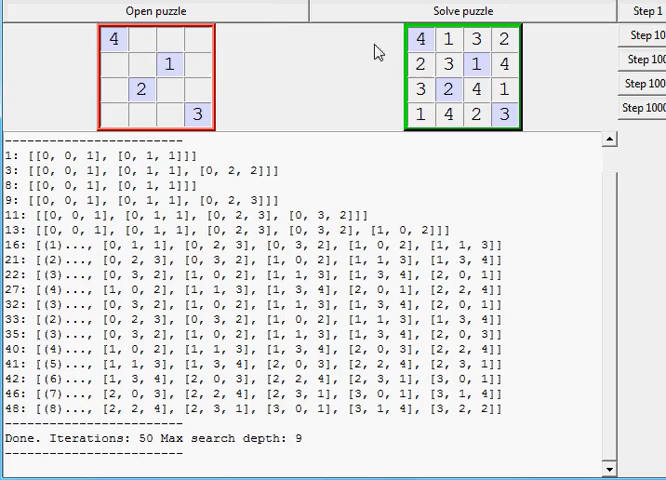
Step: Load puzzle1.txt via Open puzzle, showing the 9x9 givens in both grids
{"action": "left_click", "coordinate": [156, 10]}
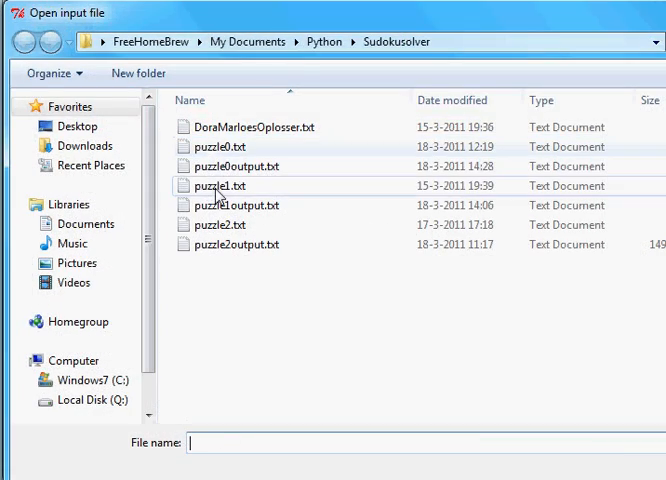
{"action": "double_click", "coordinate": [221, 185]}
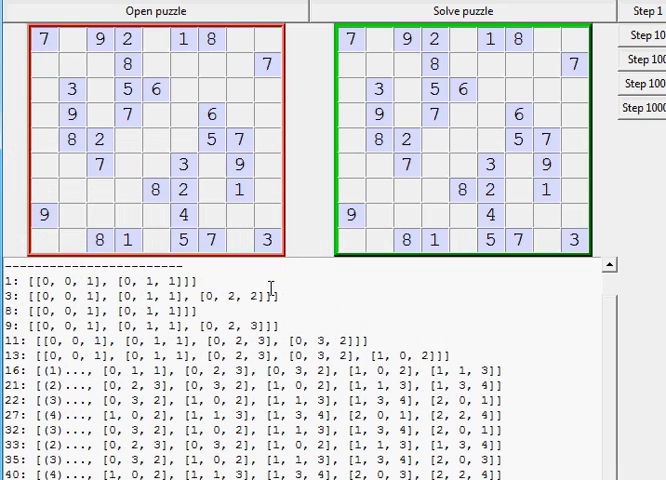
{"action": "mouse_move", "coordinate": [195, 110]}
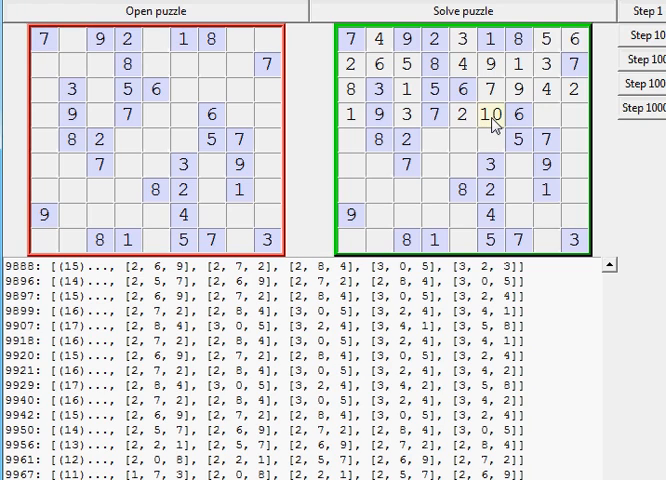
{"action": "mouse_move", "coordinate": [95, 46]}
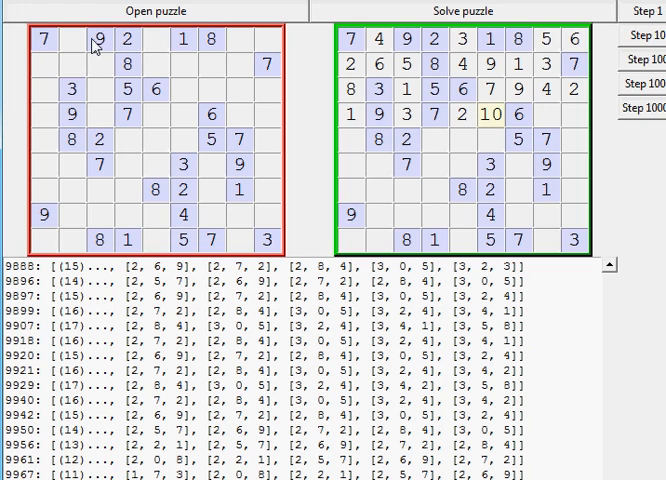
{"action": "mouse_move", "coordinate": [498, 127]}
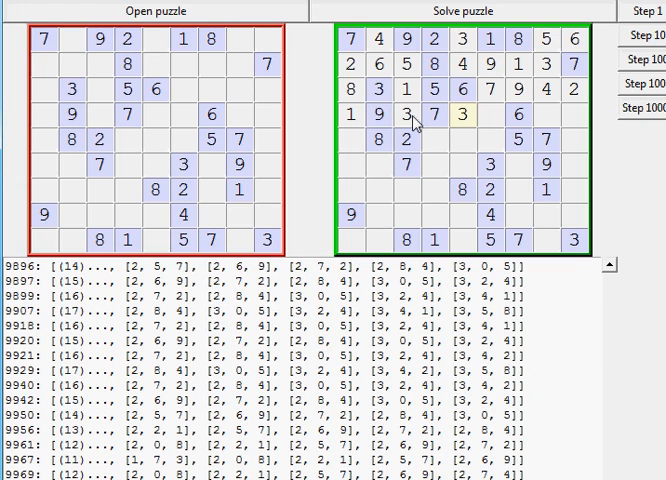
{"action": "mouse_move", "coordinate": [470, 37]}
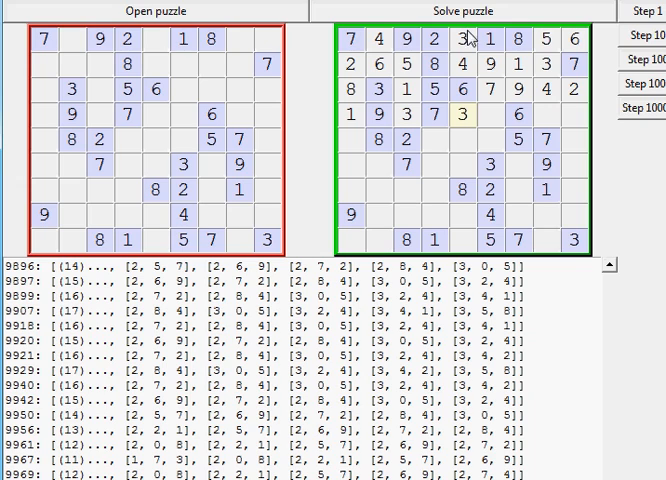
{"action": "mouse_move", "coordinate": [468, 122]}
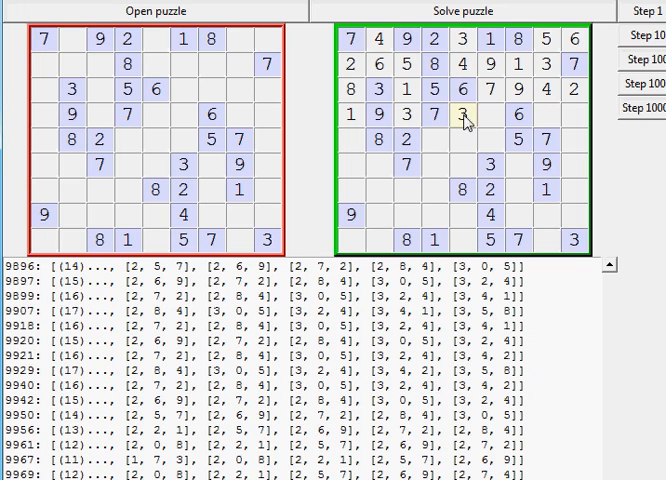
{"action": "mouse_move", "coordinate": [438, 138]}
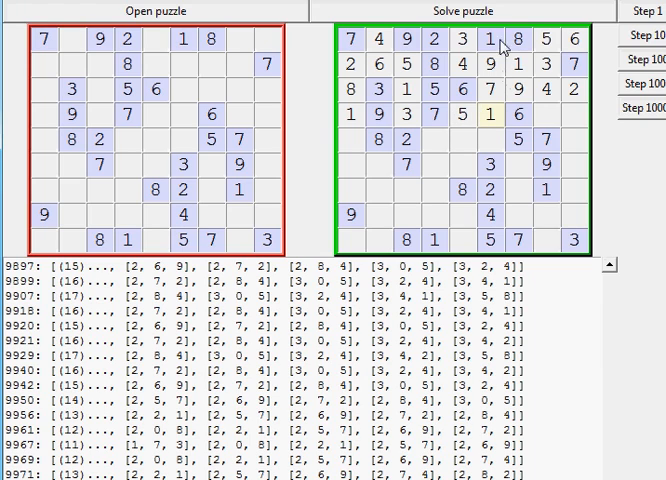
{"action": "mouse_move", "coordinate": [645, 122]}
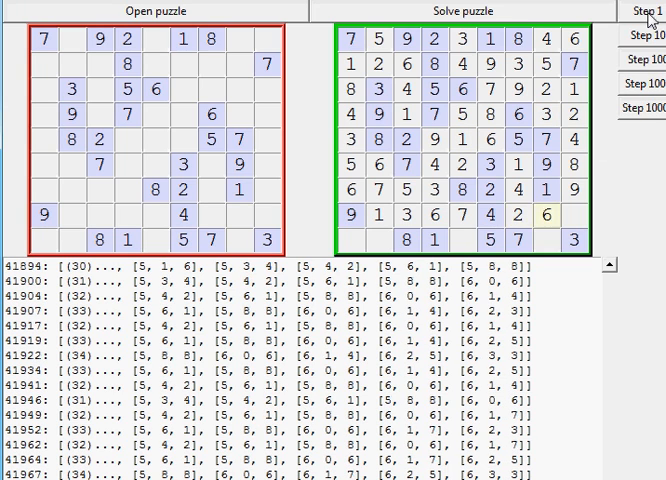
Step: Run the 9x9 solve to Done: 42044 iterations, max search depth 40
{"action": "left_click", "coordinate": [639, 37]}
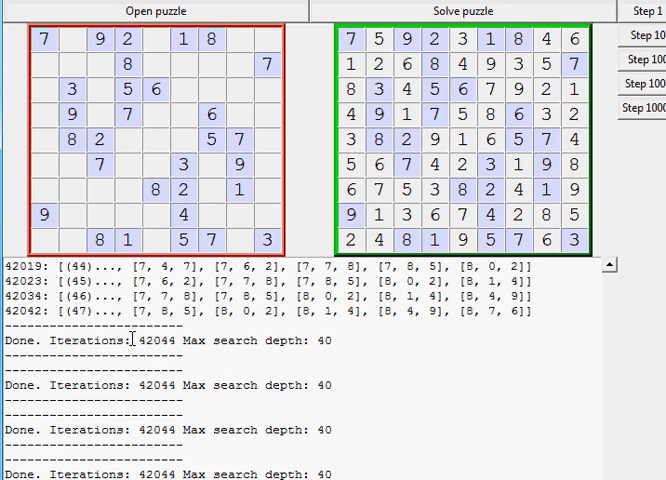
{"action": "double_click", "coordinate": [148, 340]}
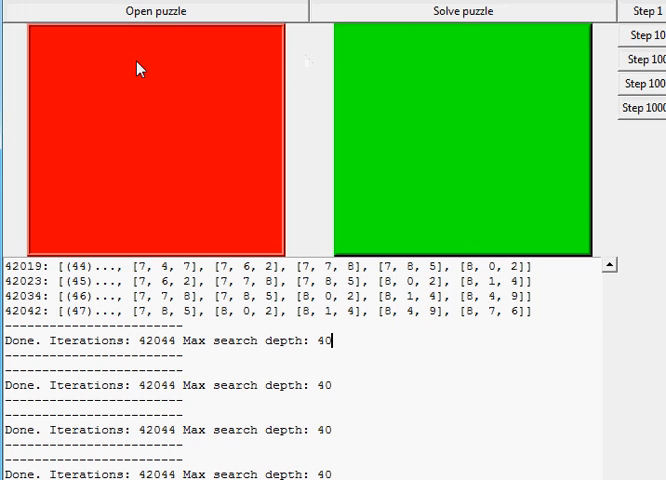
{"action": "mouse_move", "coordinate": [140, 80]}
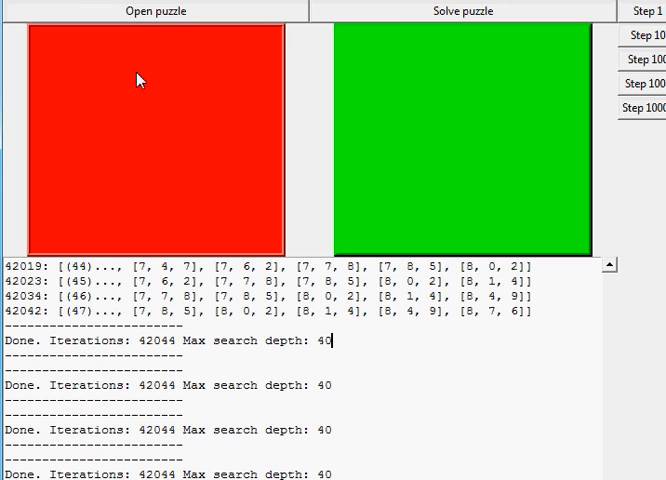
{"action": "mouse_move", "coordinate": [322, 170]}
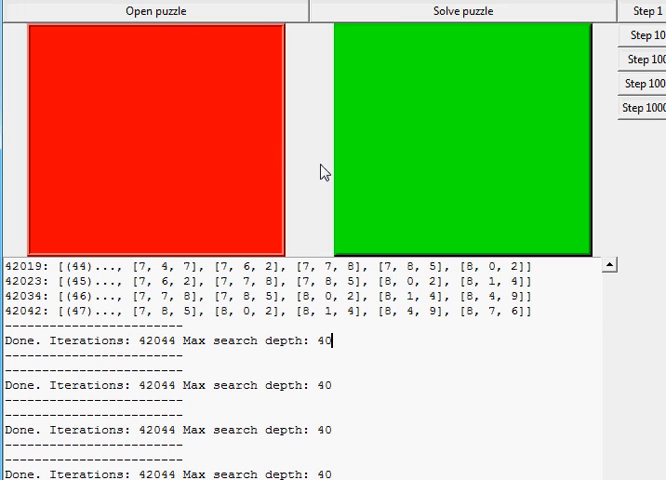
{"action": "mouse_move", "coordinate": [313, 171]}
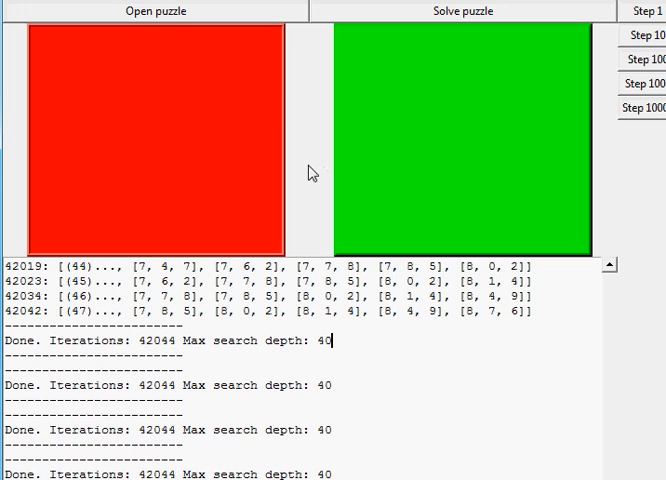
{"action": "mouse_move", "coordinate": [347, 168]}
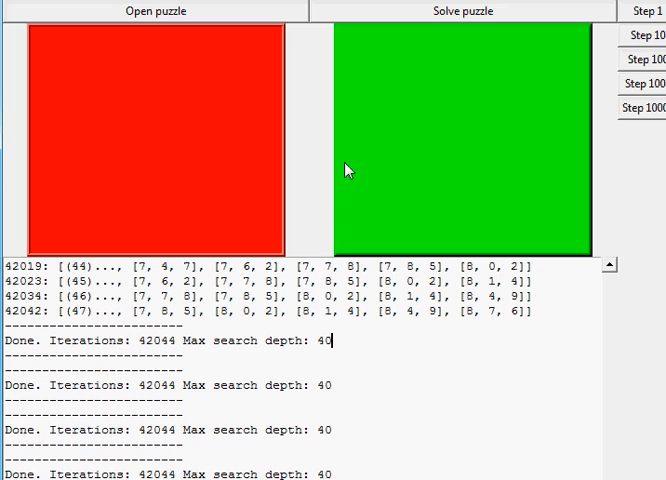
{"action": "mouse_move", "coordinate": [58, 59]}
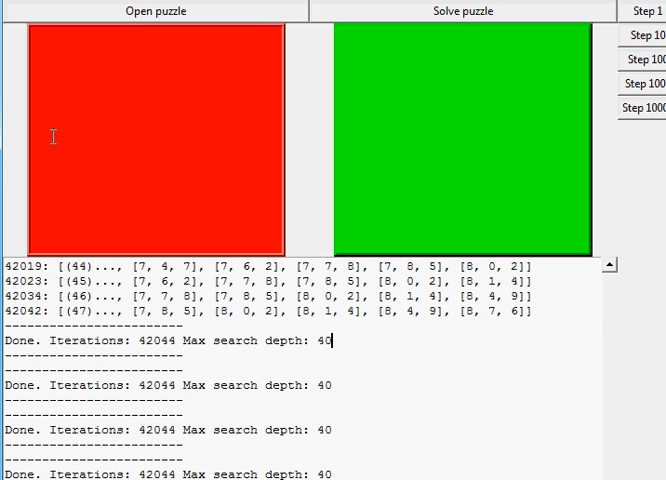
{"action": "mouse_move", "coordinate": [516, 383]}
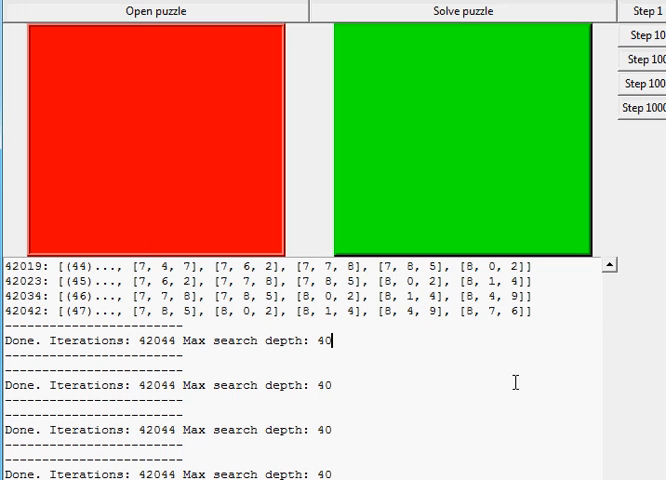
{"action": "mouse_move", "coordinate": [316, 262]}
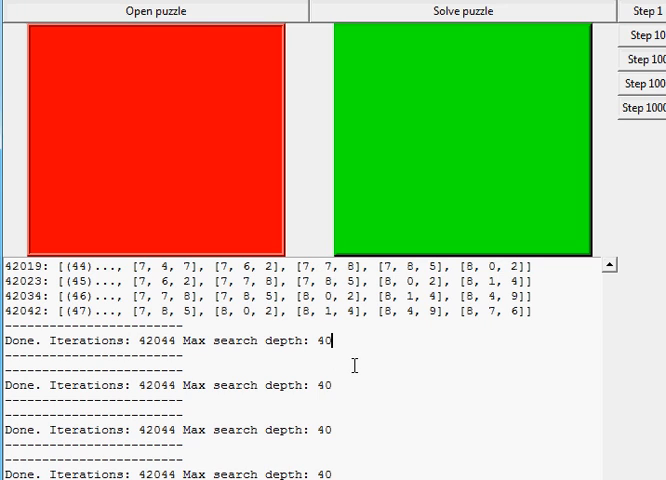
{"action": "mouse_move", "coordinate": [578, 340]}
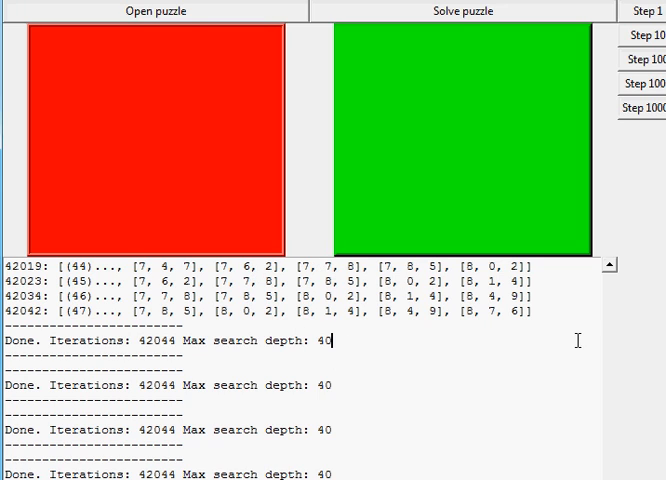